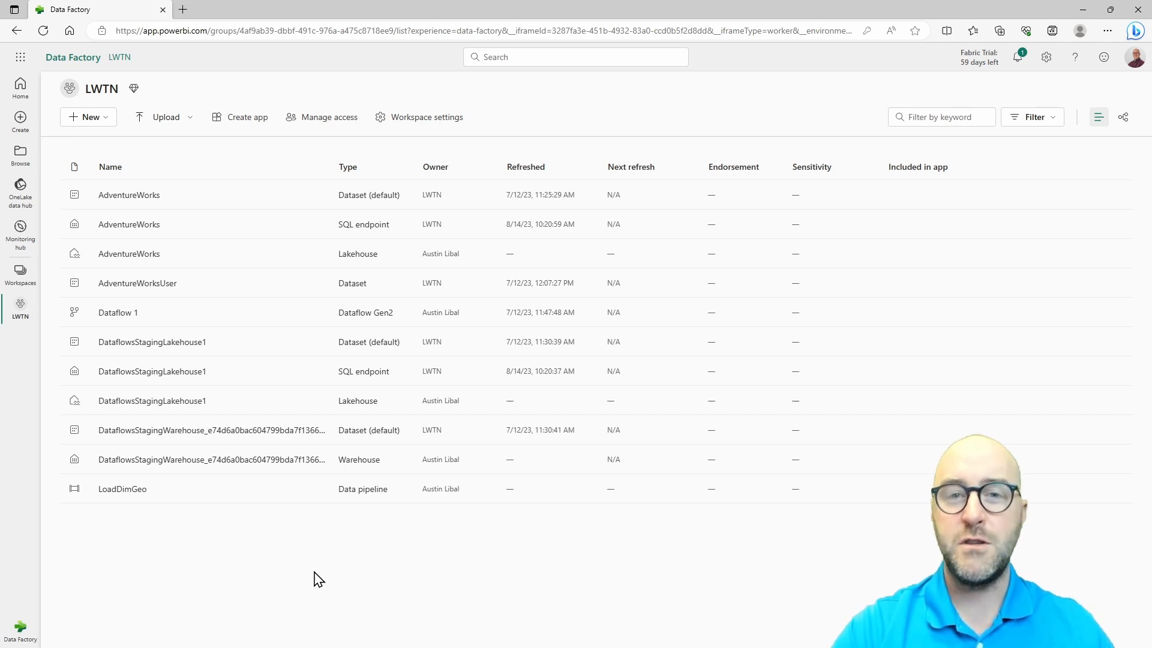
# Switch from the LWTN workspace to the Data Factory experience home page.
pyautogui.click(20, 624)
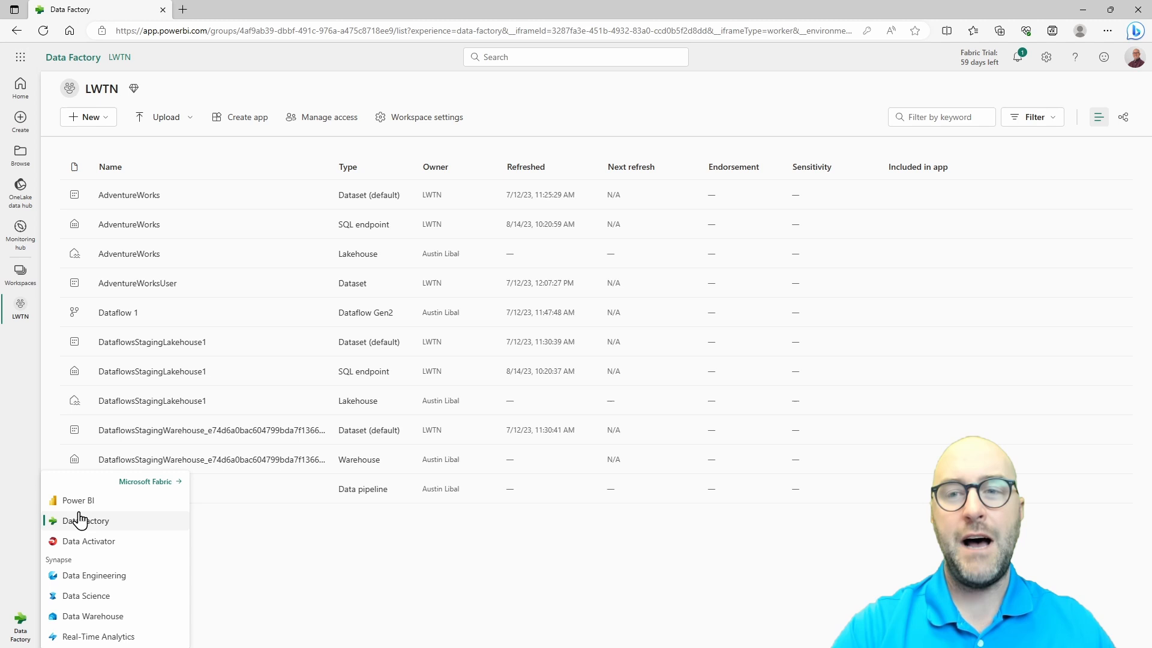
pyautogui.click(86, 520)
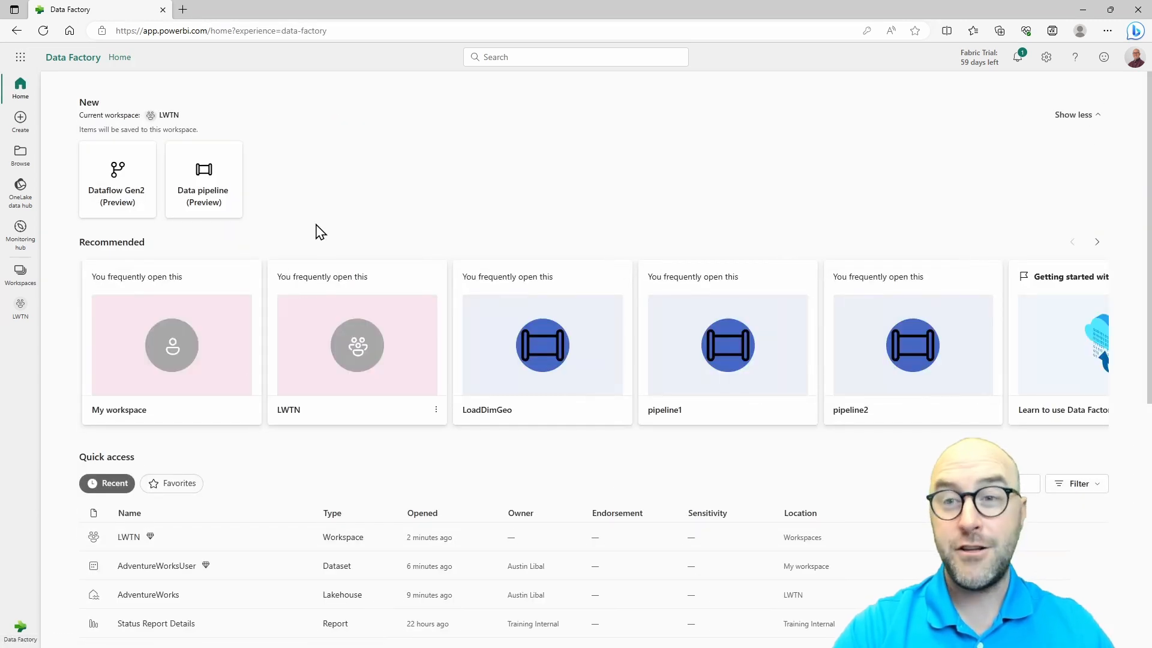
pyautogui.moveTo(314, 222)
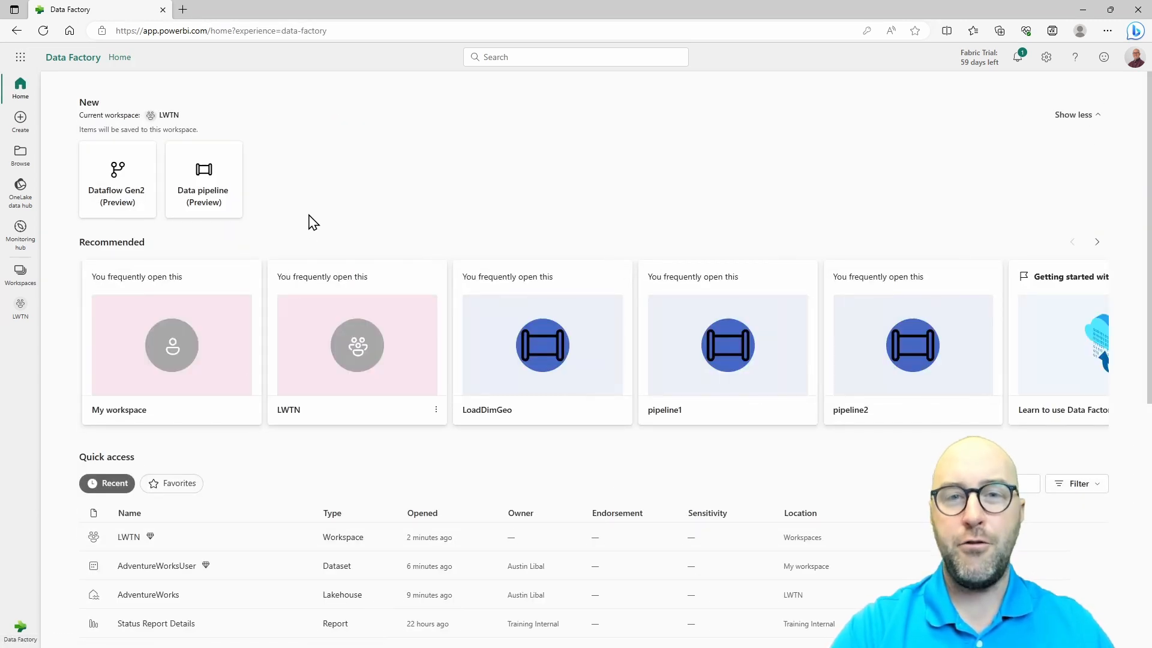
pyautogui.moveTo(223, 228)
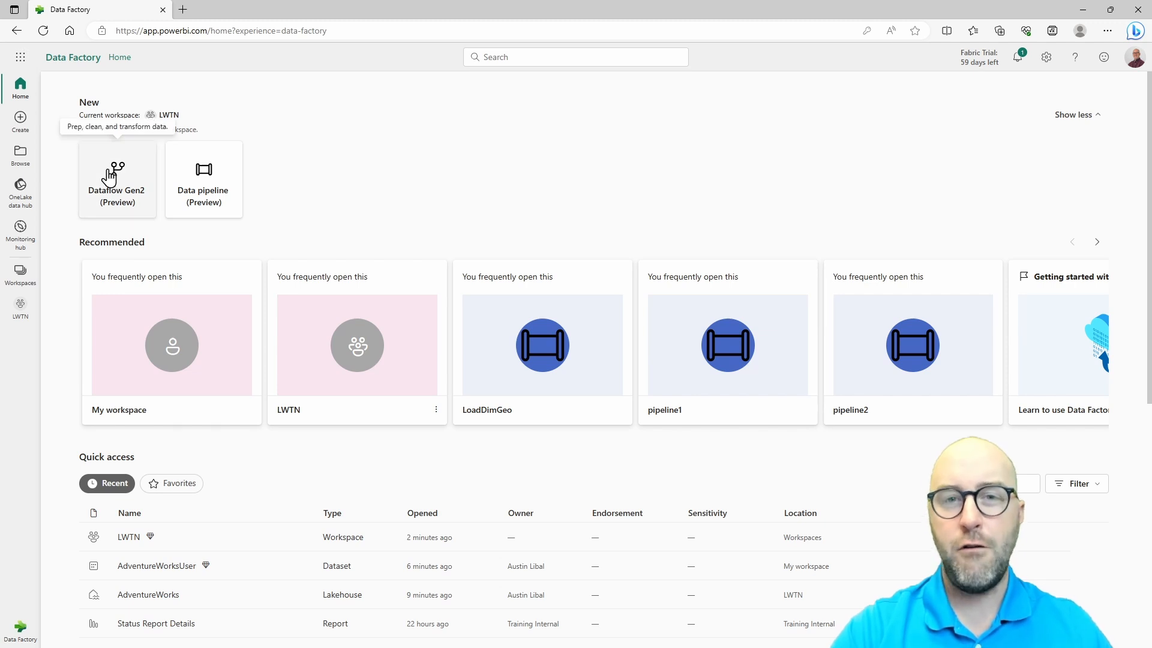
# Create a new Dataflow Gen2 (Dataflow 2) from the Data Factory home page.
pyautogui.click(117, 180)
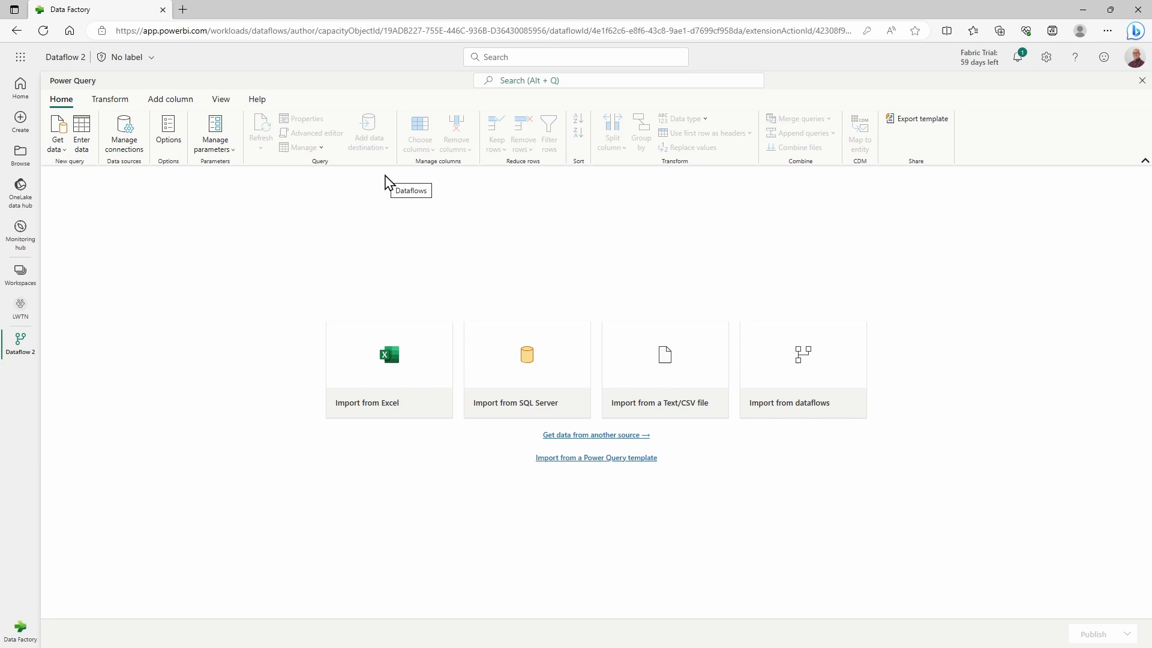
pyautogui.moveTo(56, 136)
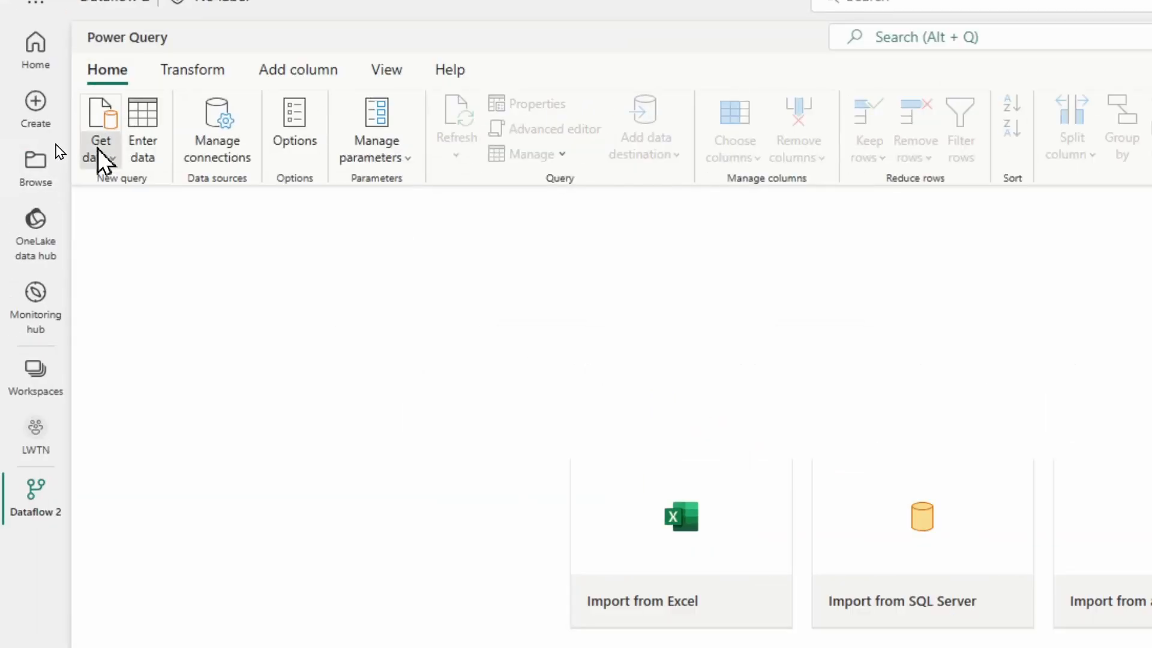
# Choose SQL Server database from the Get data source list.
pyautogui.click(101, 129)
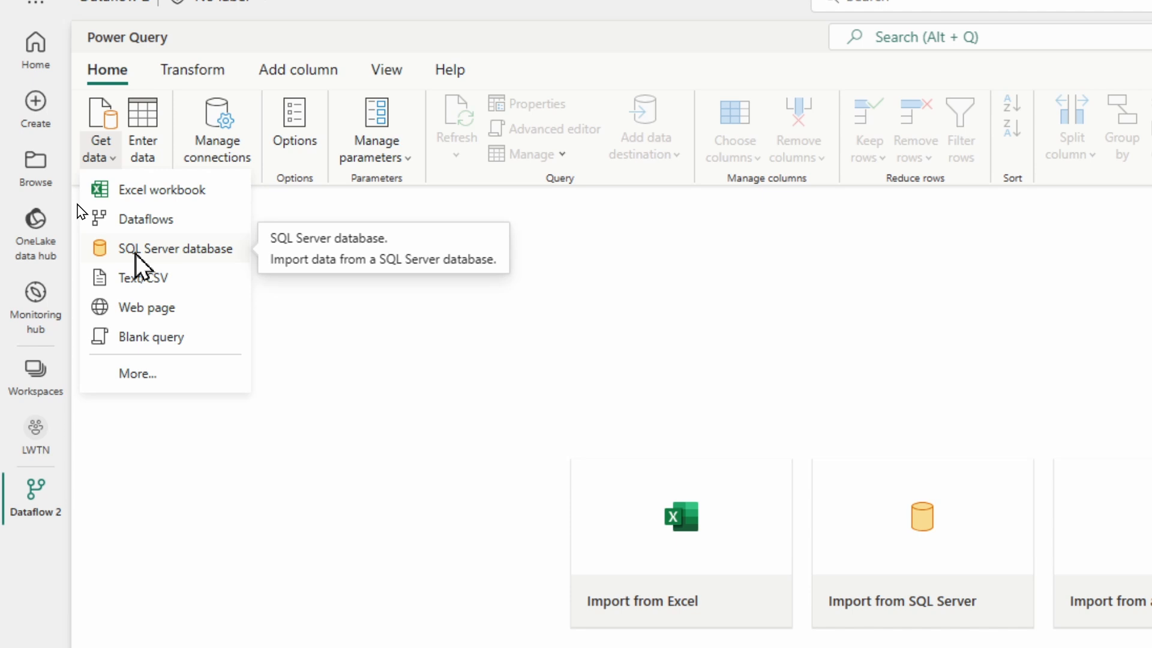
pyautogui.click(177, 248)
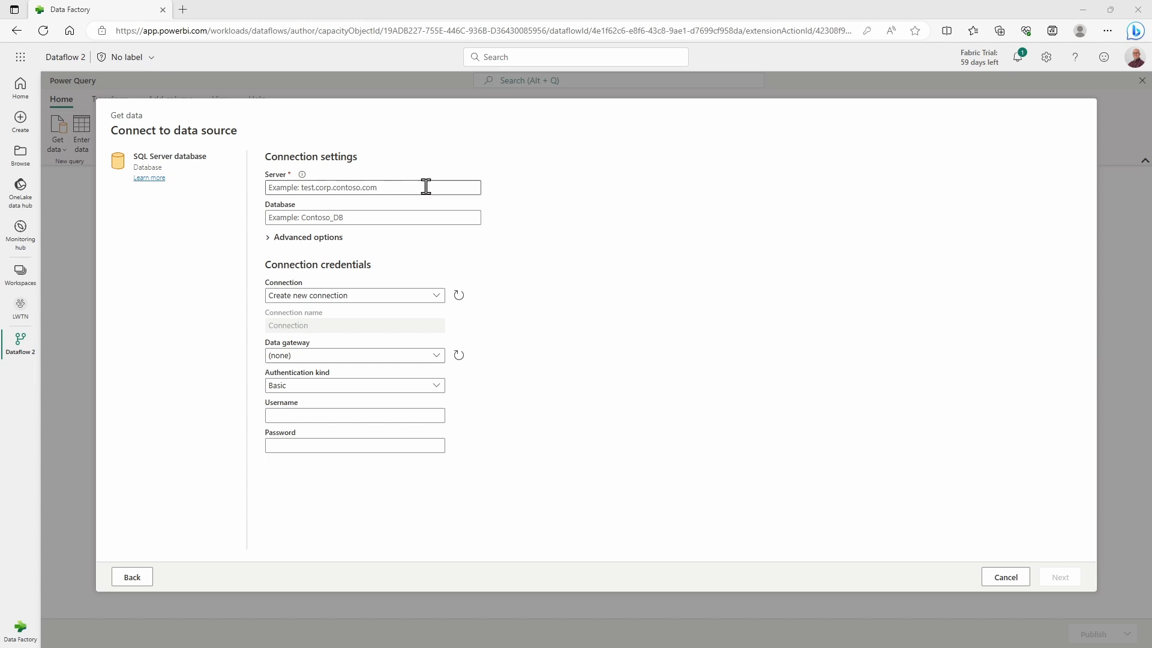
# Enter server laptop-lft8inq0 and database AdventureWorksDW2019 in the SQL Server form.
pyautogui.write('laptop-lft8inq0')
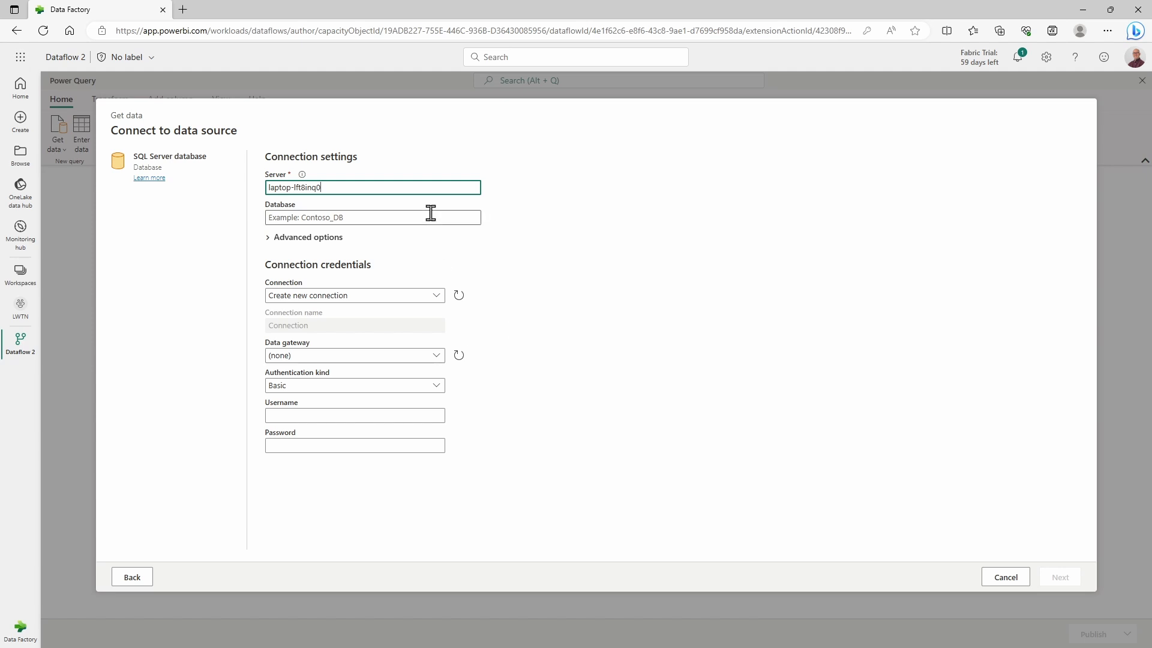
pyautogui.write('AdventureWorksDW2019')
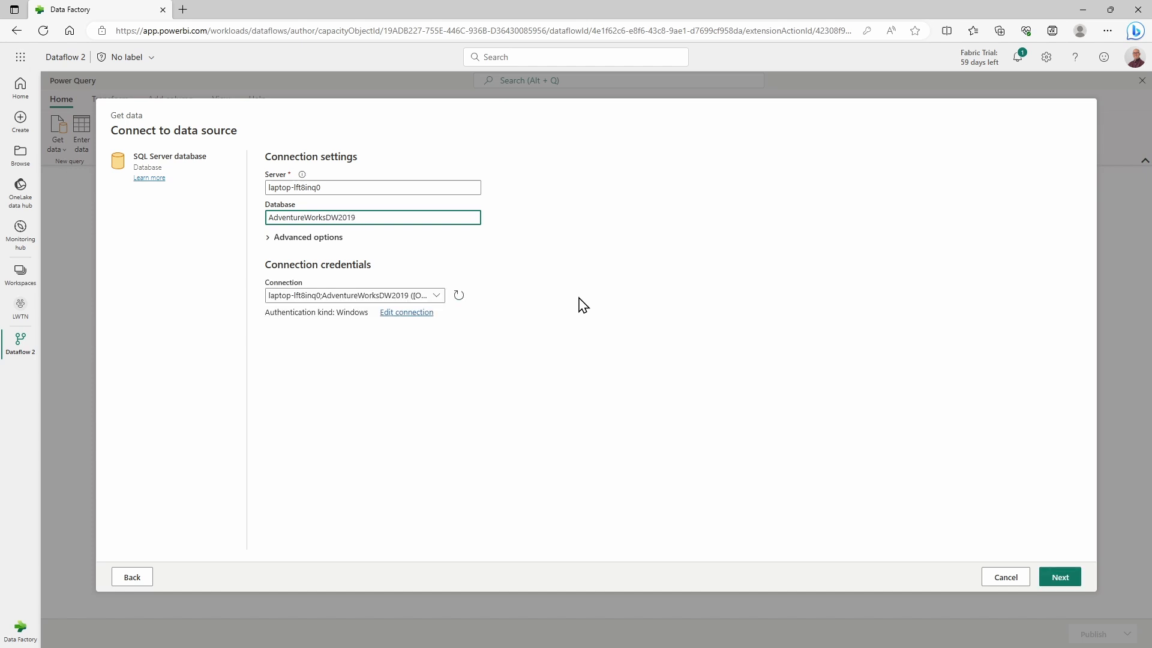
pyautogui.moveTo(406, 312)
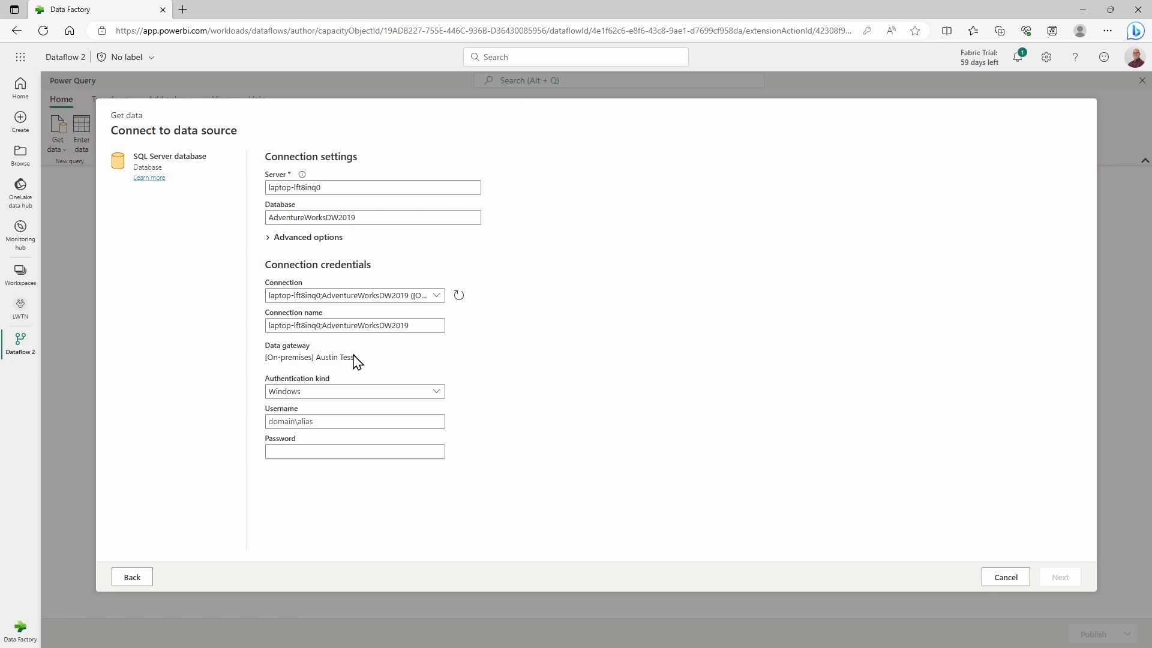
pyautogui.moveTo(395, 370)
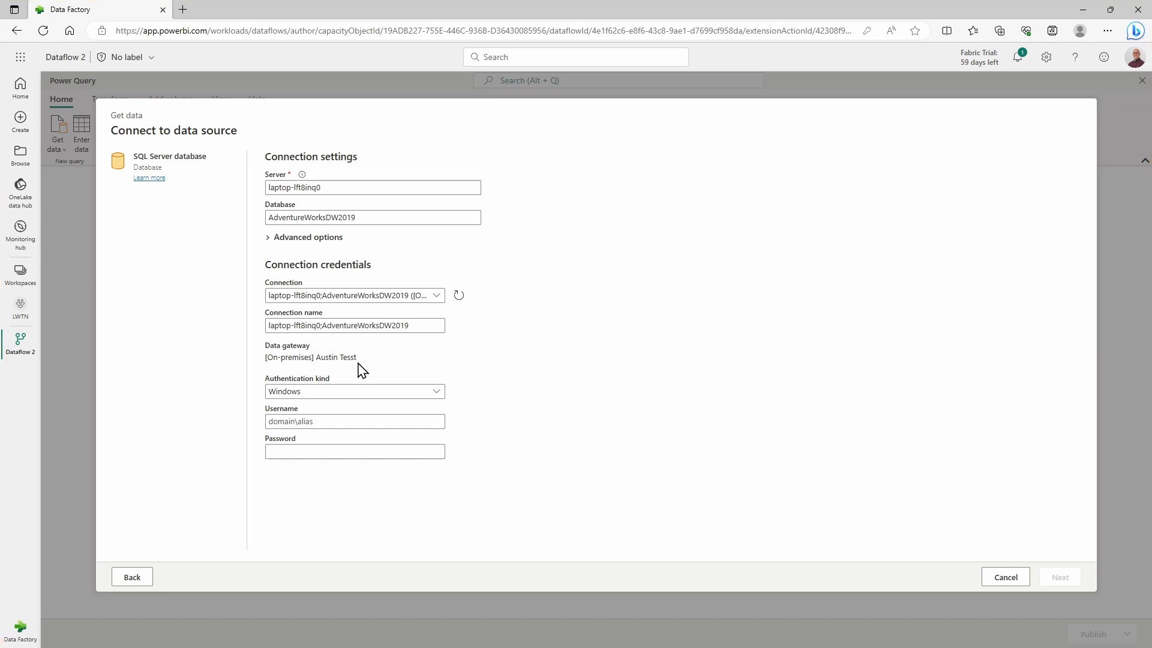
pyautogui.moveTo(370, 366)
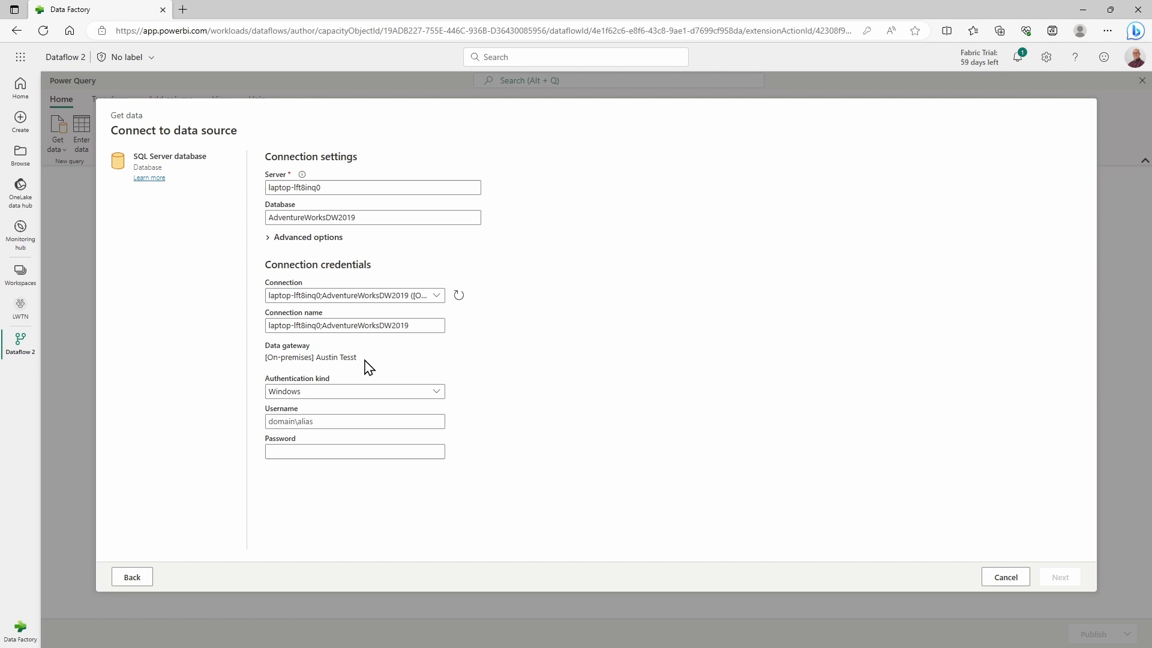
pyautogui.moveTo(308, 349)
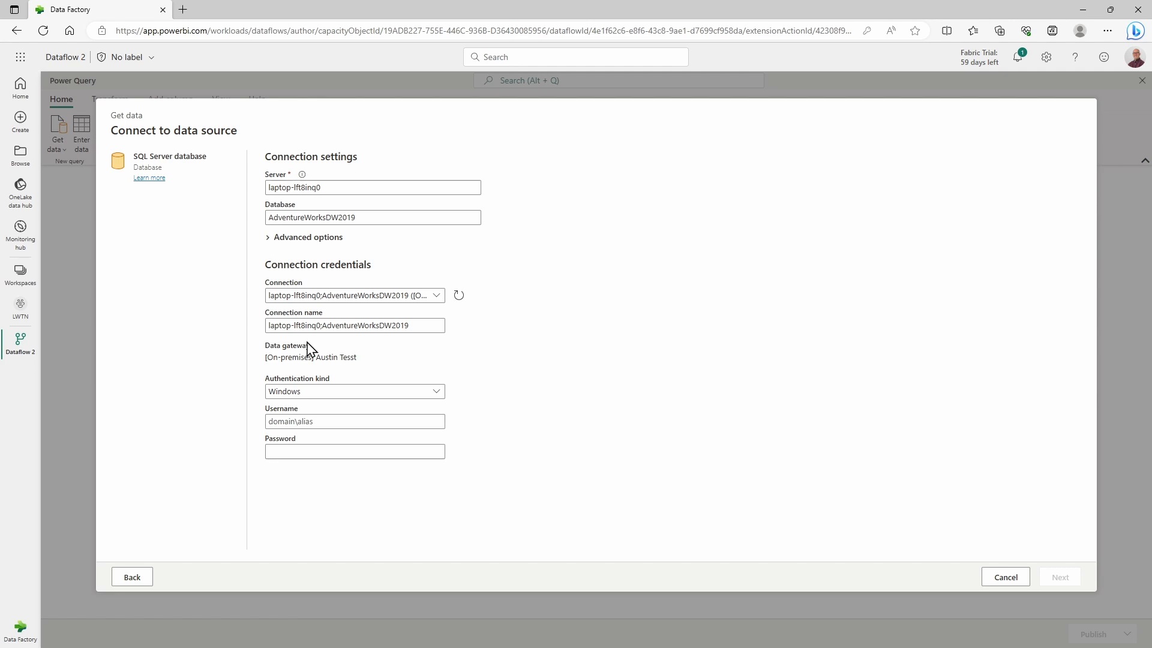
pyautogui.moveTo(382, 376)
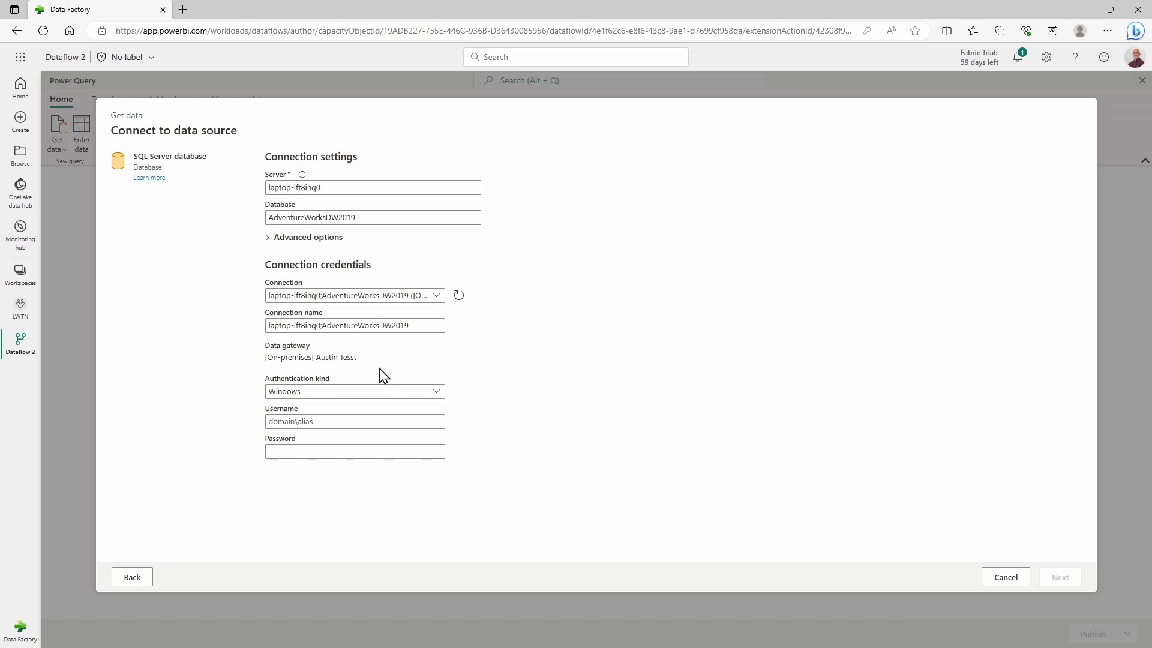
pyautogui.moveTo(376, 412)
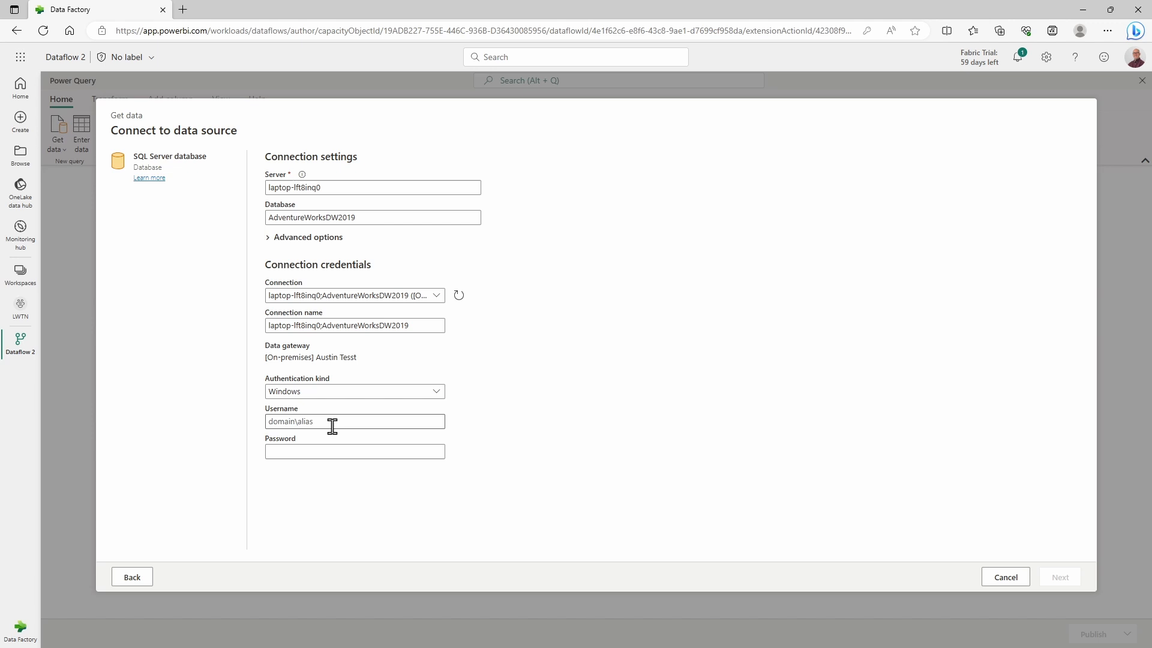
# Fill the saved Windows username and password and connect to AdventureWorksDW2019.
pyautogui.click(354, 421)
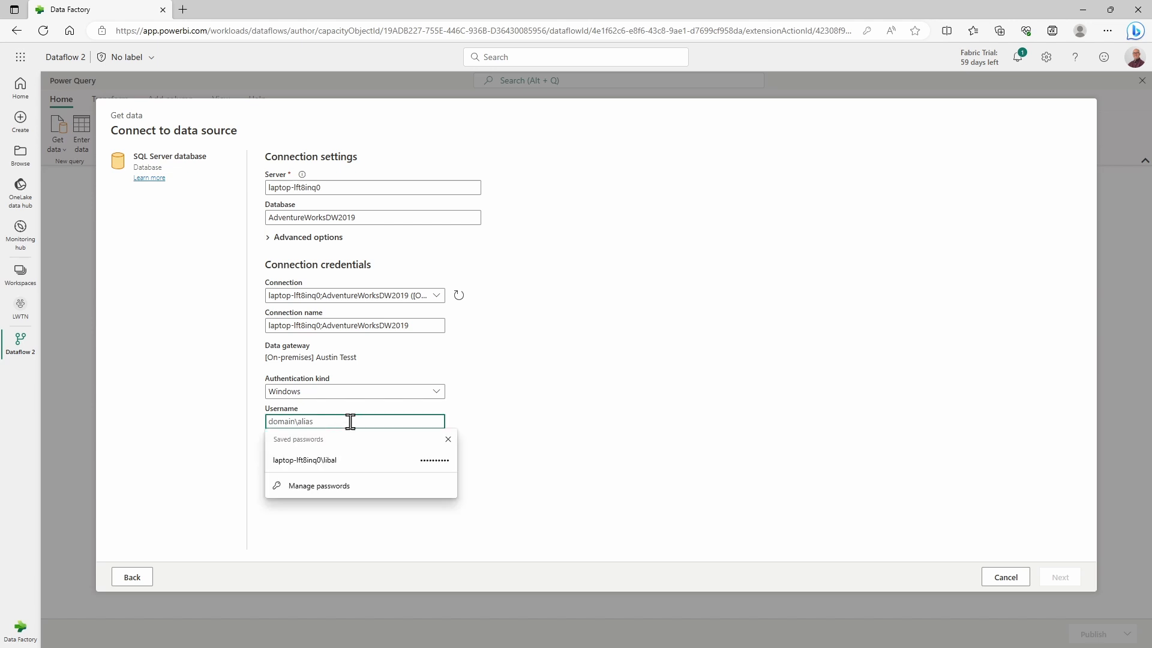
pyautogui.click(304, 460)
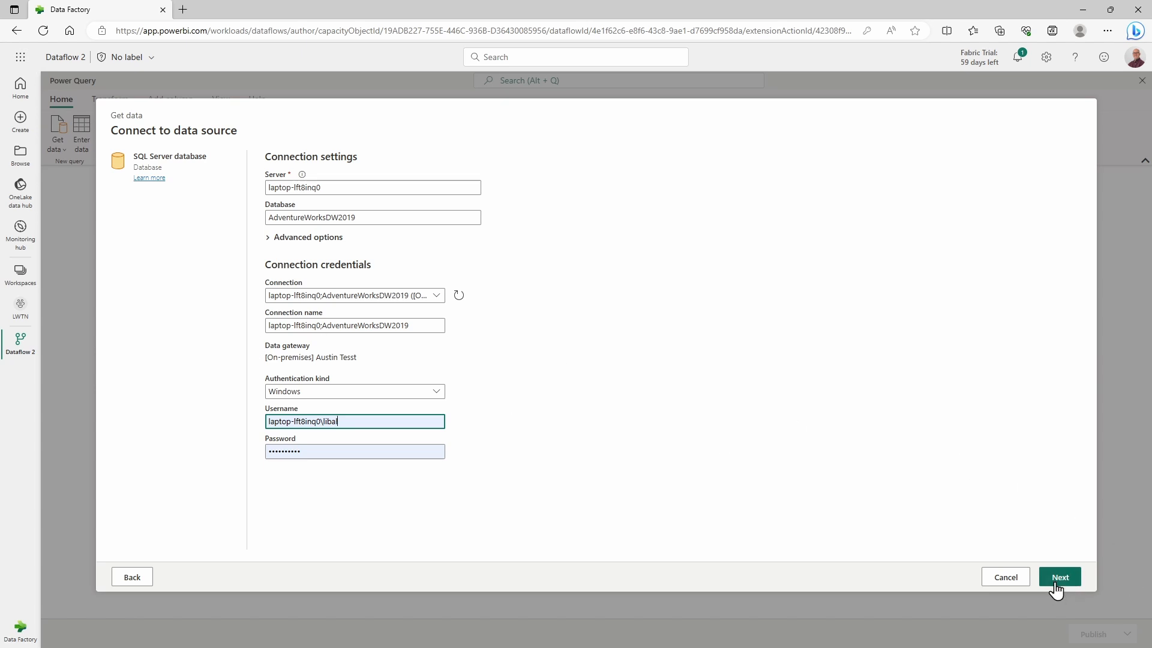
pyautogui.click(1058, 576)
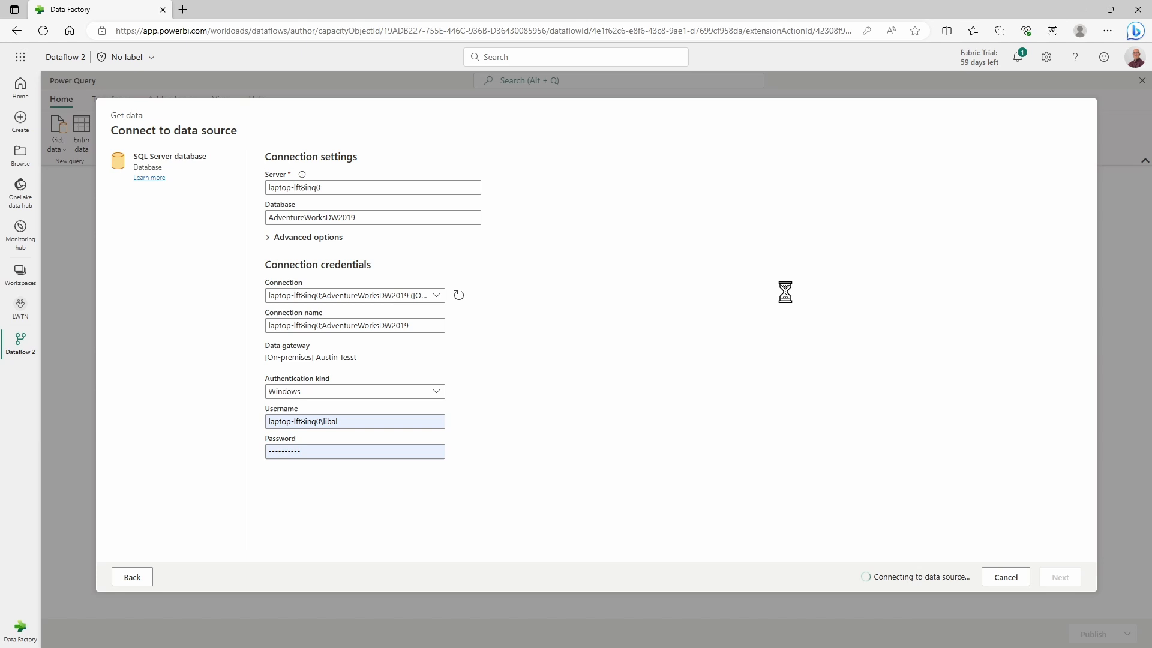
pyautogui.click(1058, 577)
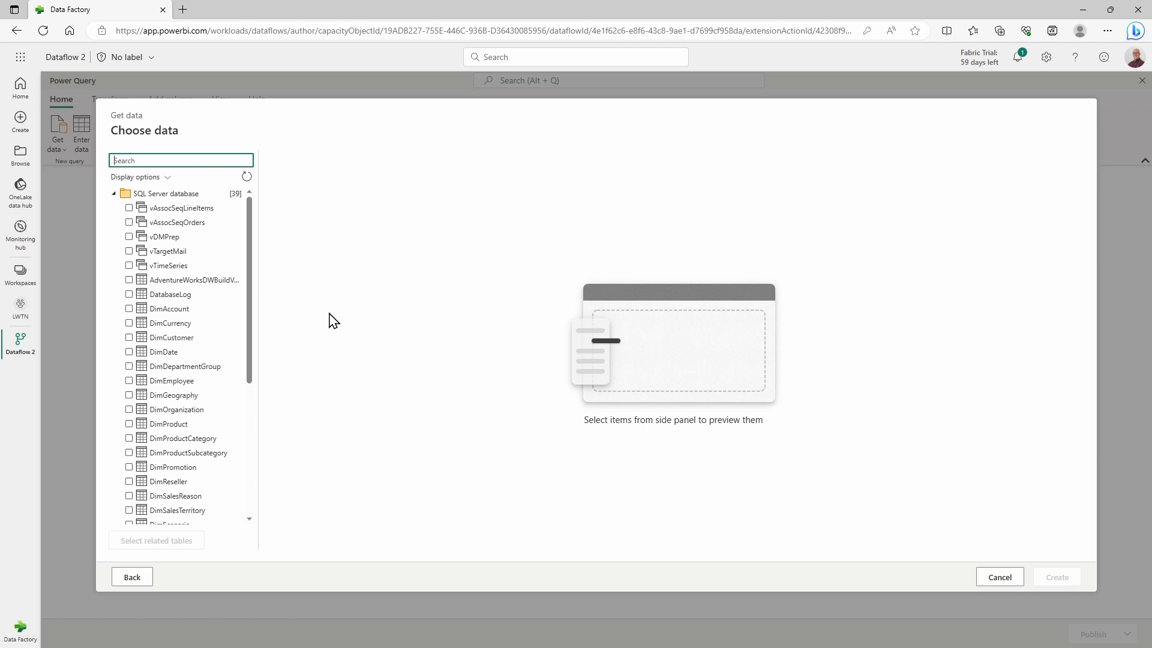
# Select the DimCurrency table in the navigator and create its query.
pyautogui.scroll(-3)
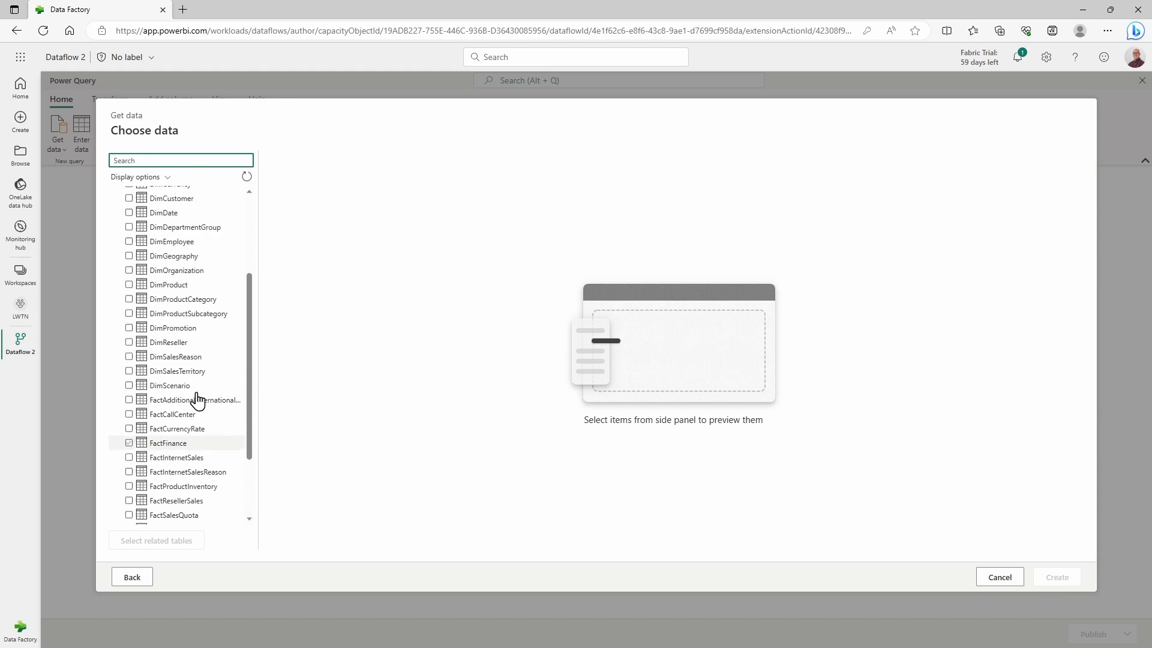
pyautogui.scroll(3)
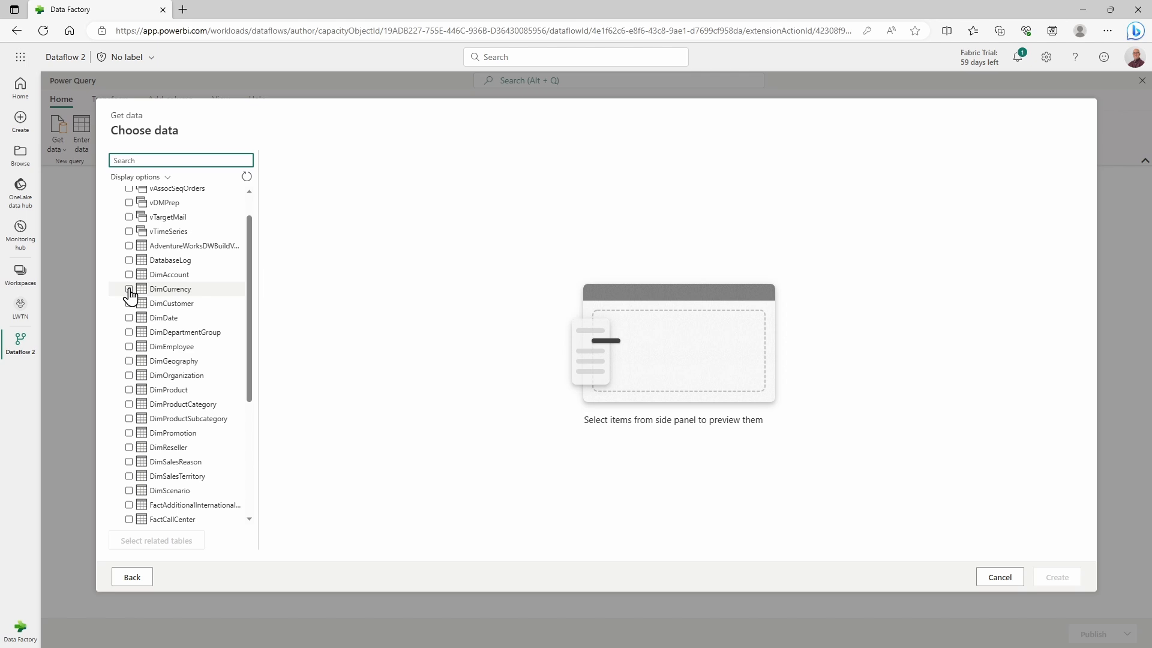
pyautogui.click(129, 288)
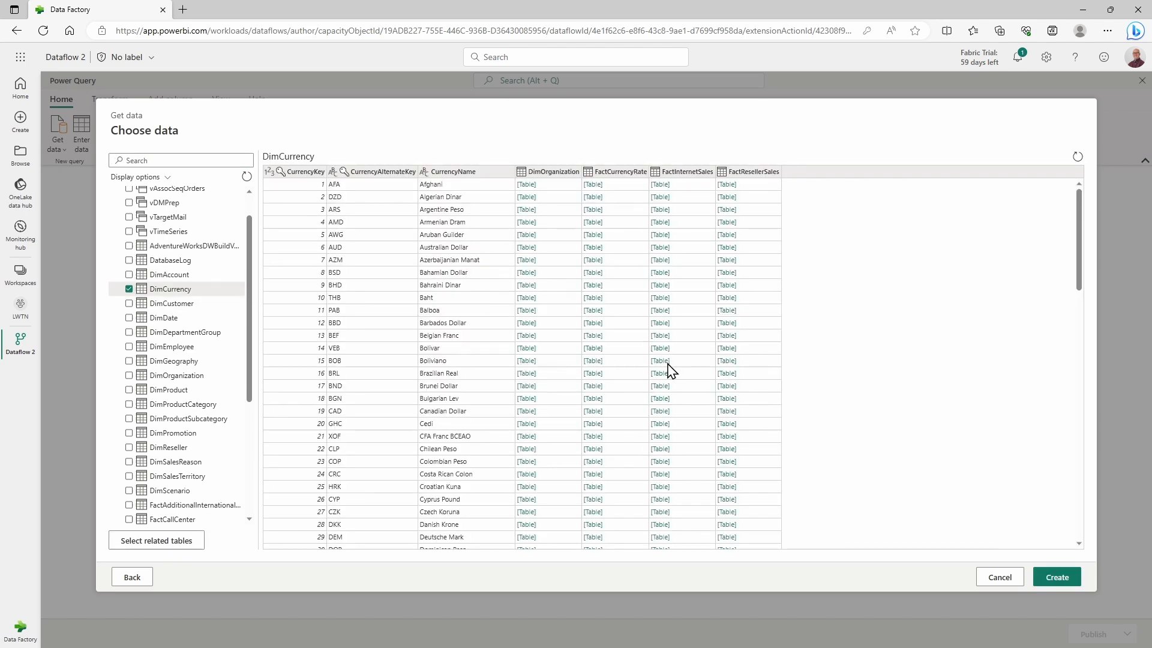
pyautogui.scroll(-3)
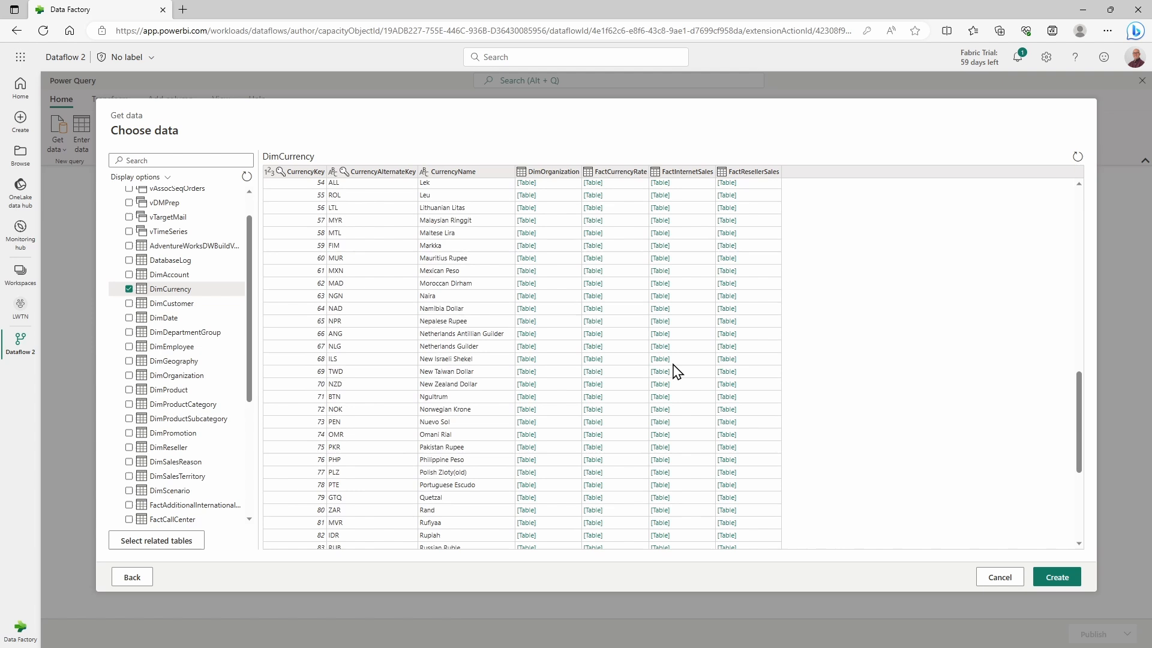
pyautogui.scroll(-3)
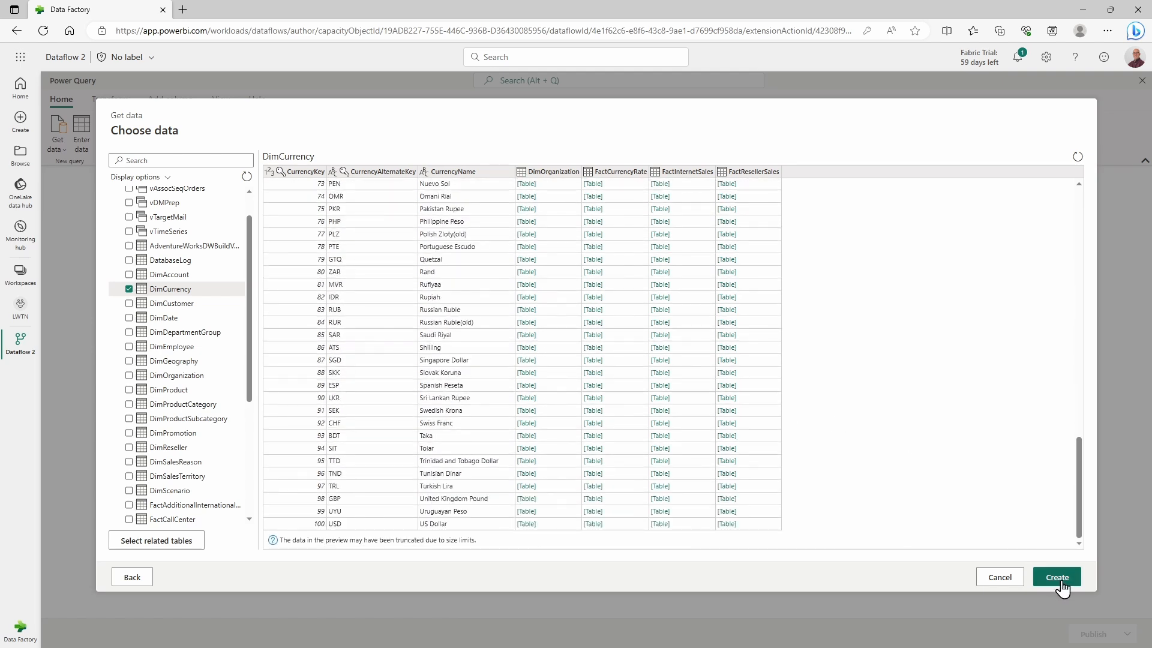
pyautogui.click(1057, 577)
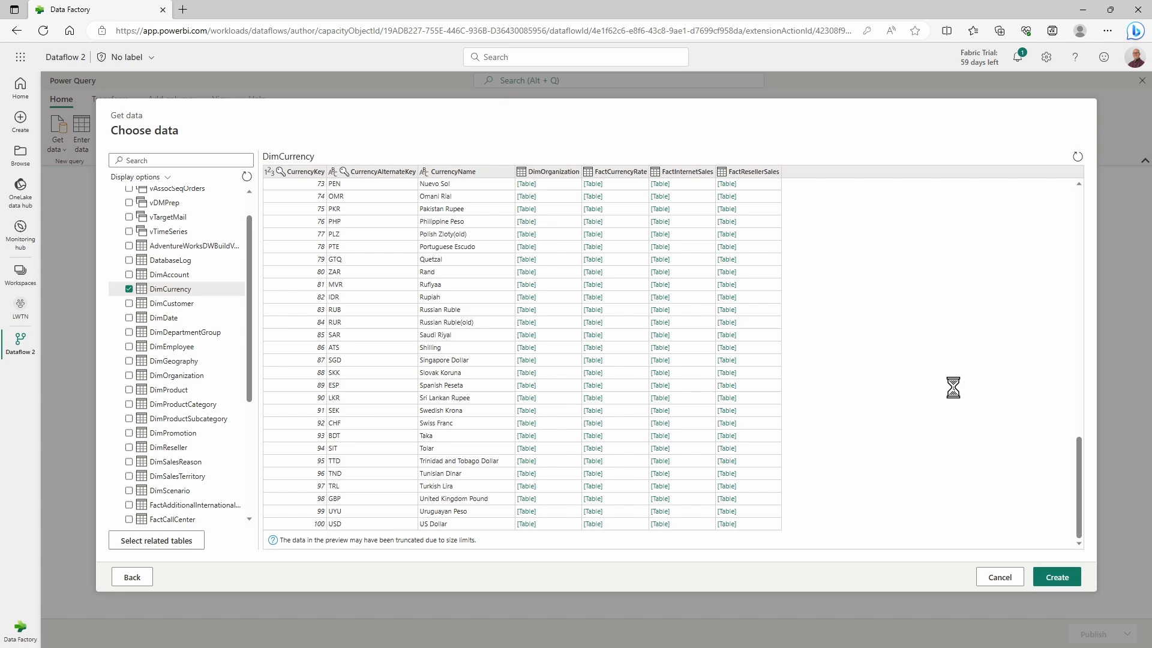
pyautogui.click(1055, 577)
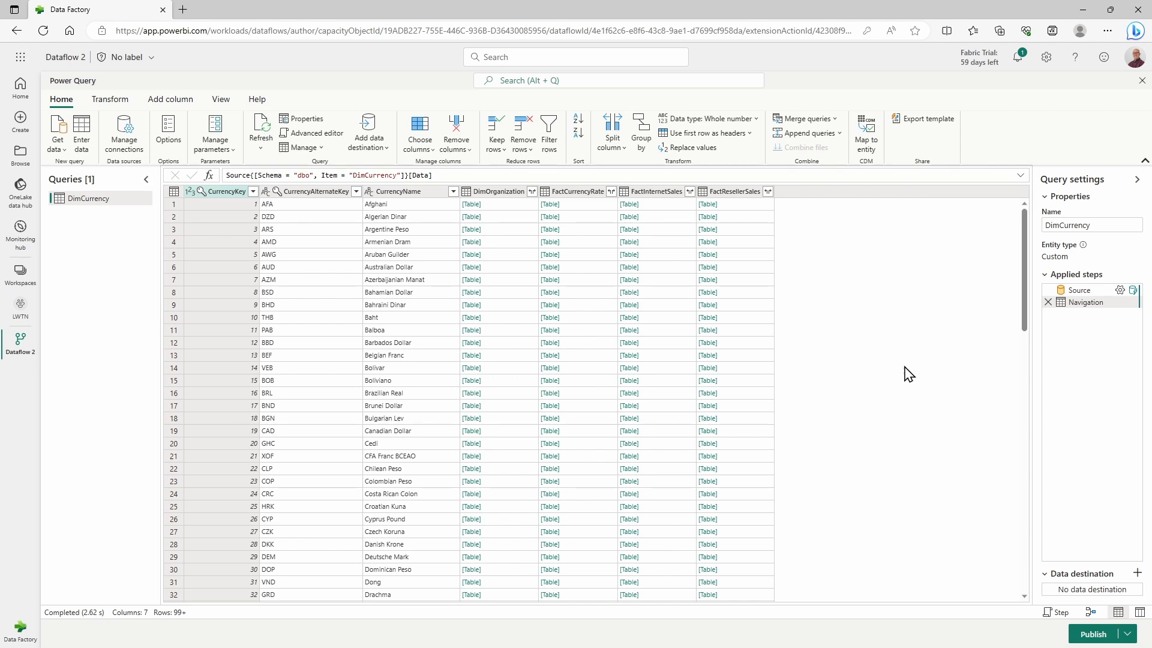
pyautogui.moveTo(487, 204)
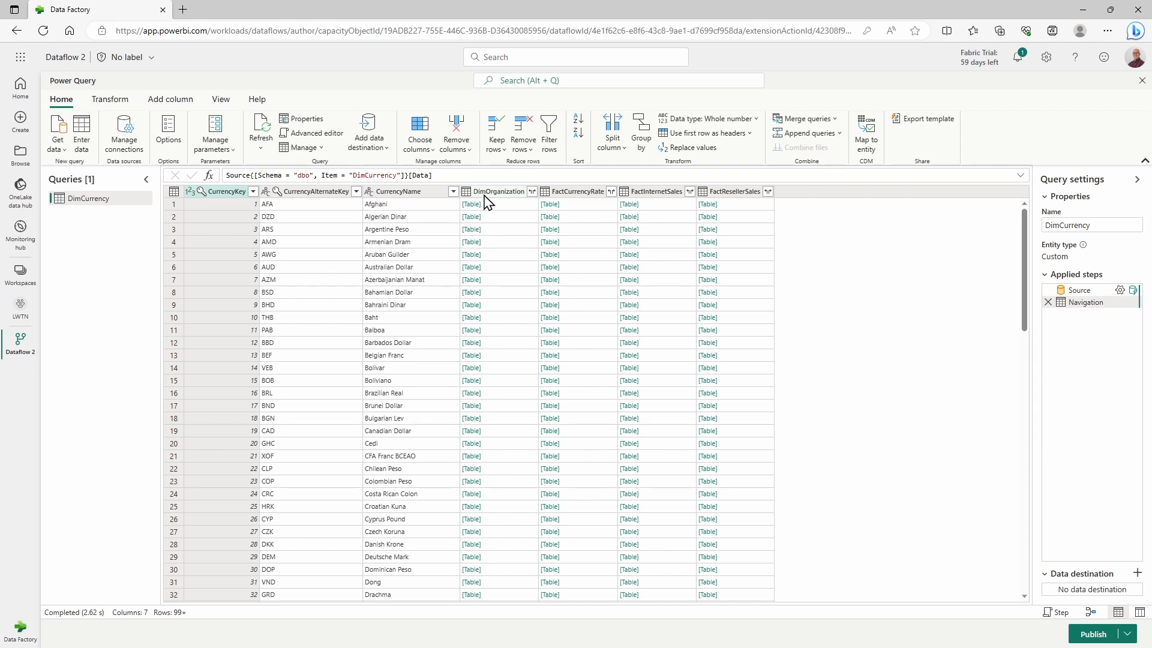
pyautogui.moveTo(503, 204)
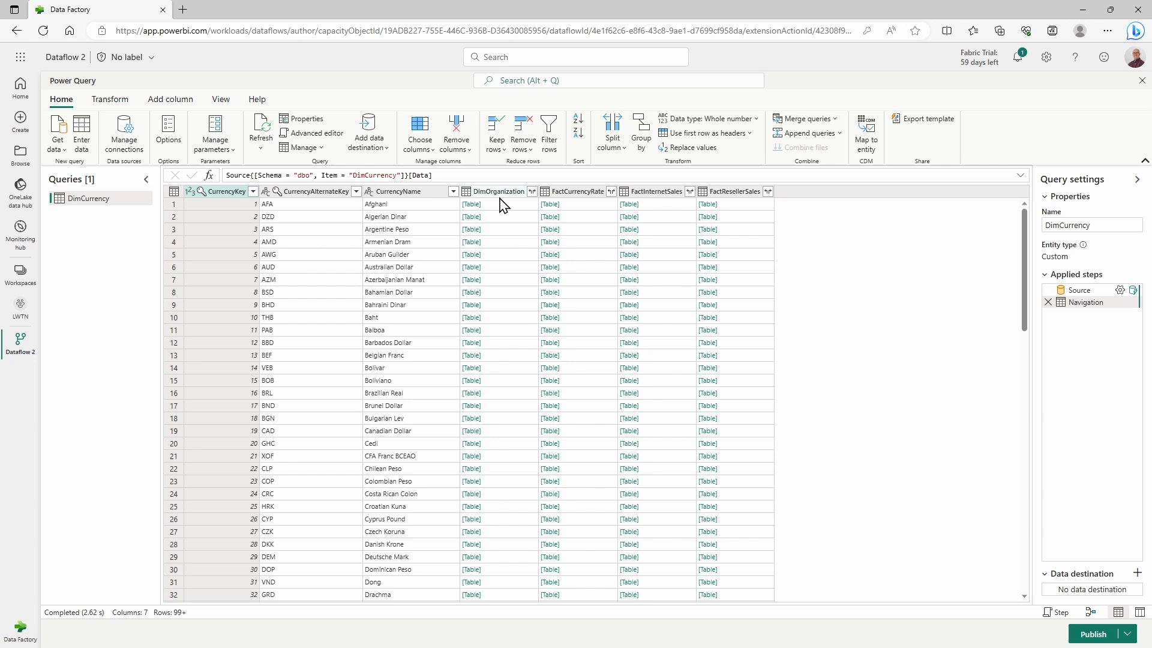
# Remove the DimOrganization, FactCurrencyRate, FactInternetSales and FactResellerSales columns from DimCurrency.
pyautogui.click(498, 191)
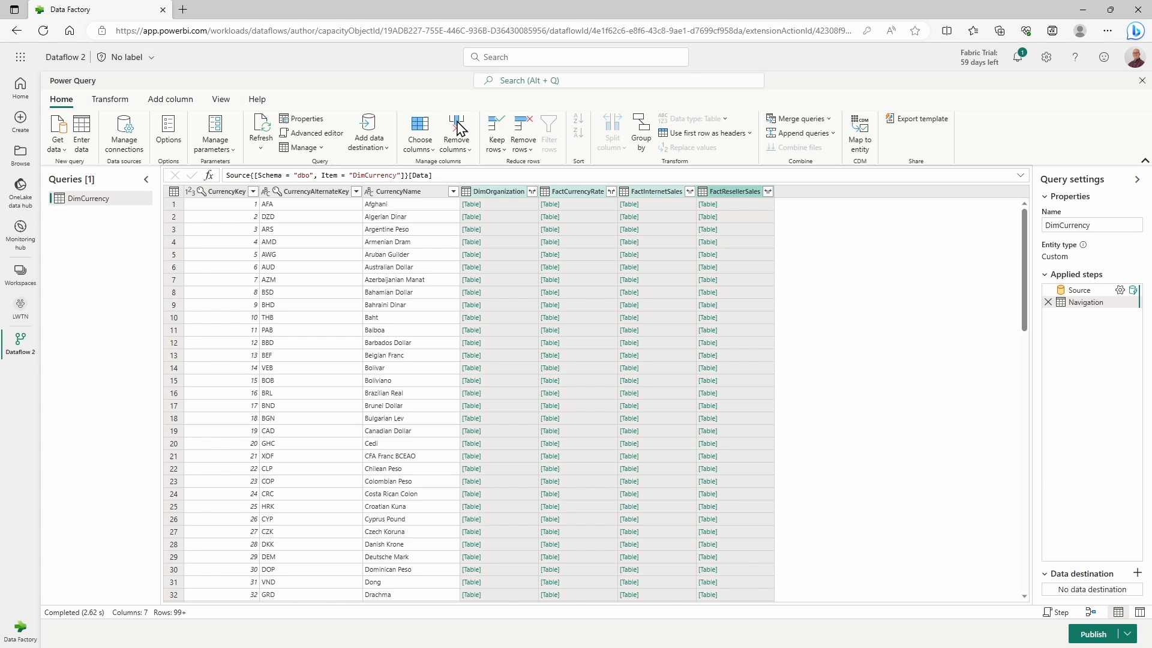
pyautogui.click(455, 132)
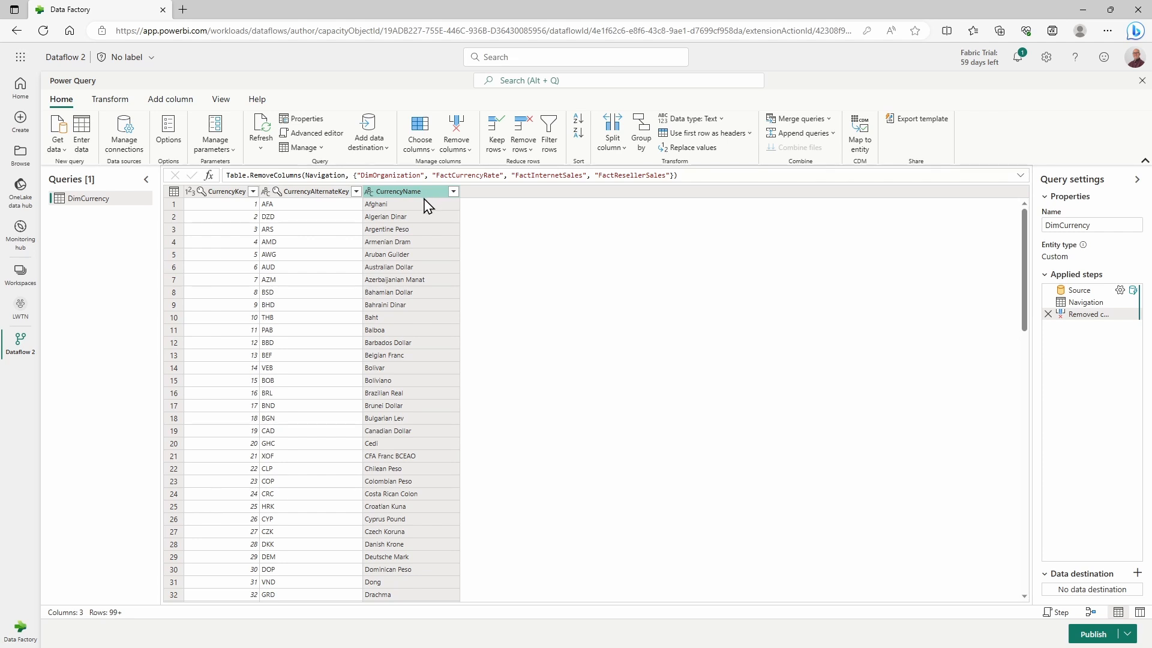
pyautogui.moveTo(1129, 598)
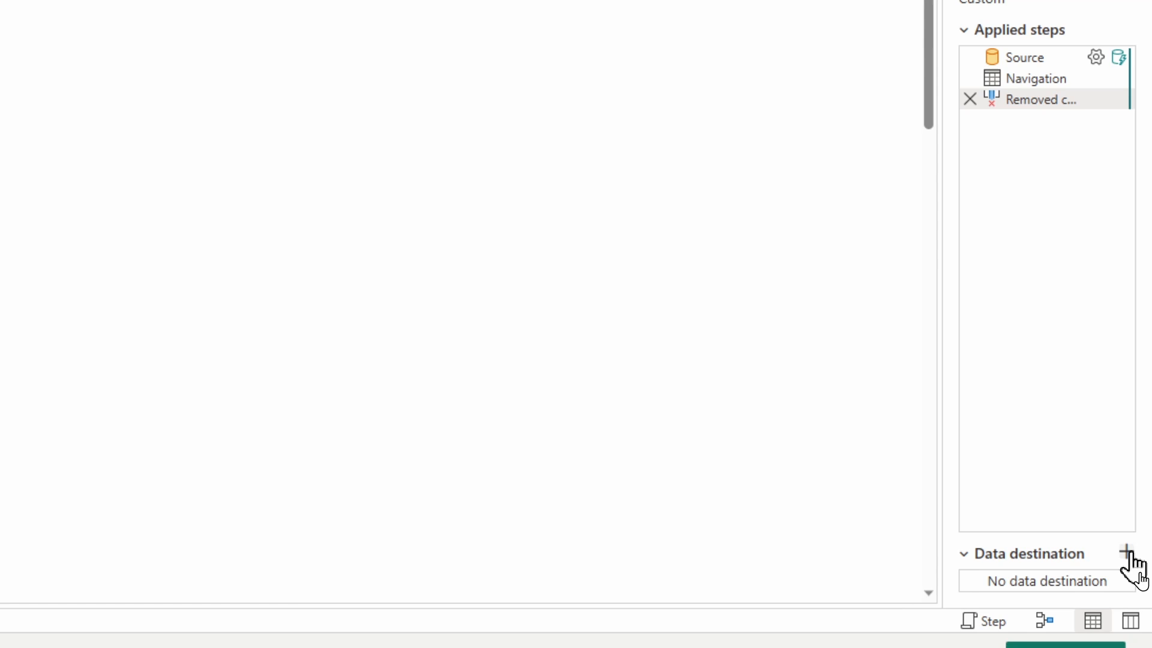
# Add a Lakehouse data destination using the existing Lakehouse connection.
pyautogui.click(1125, 553)
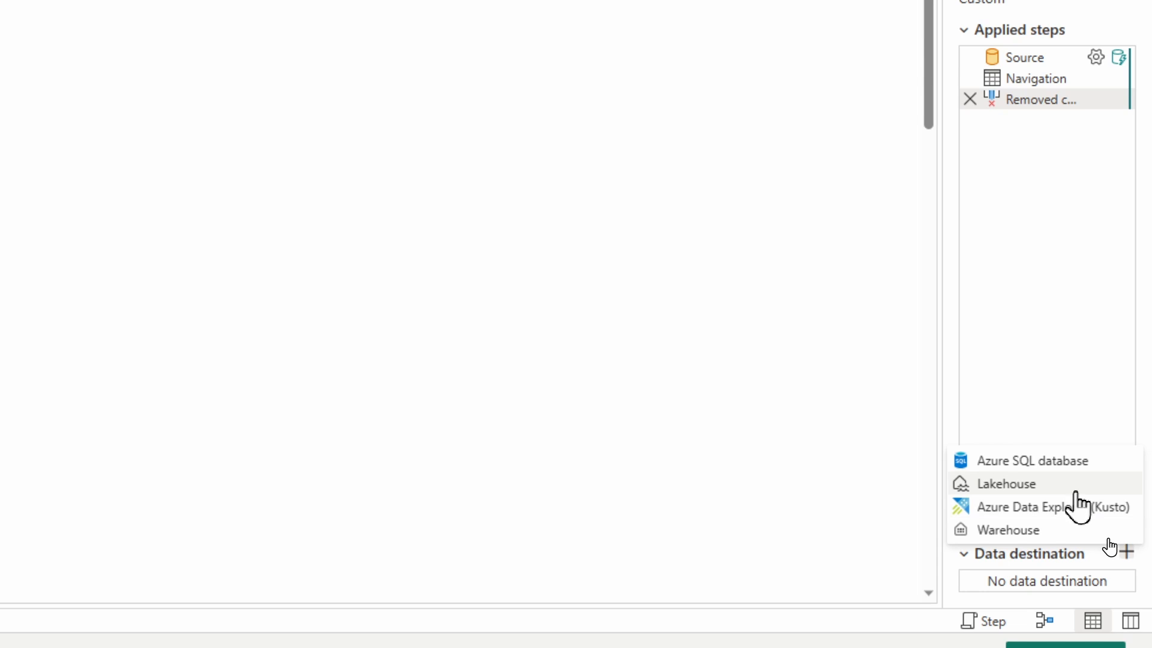
pyautogui.click(1005, 483)
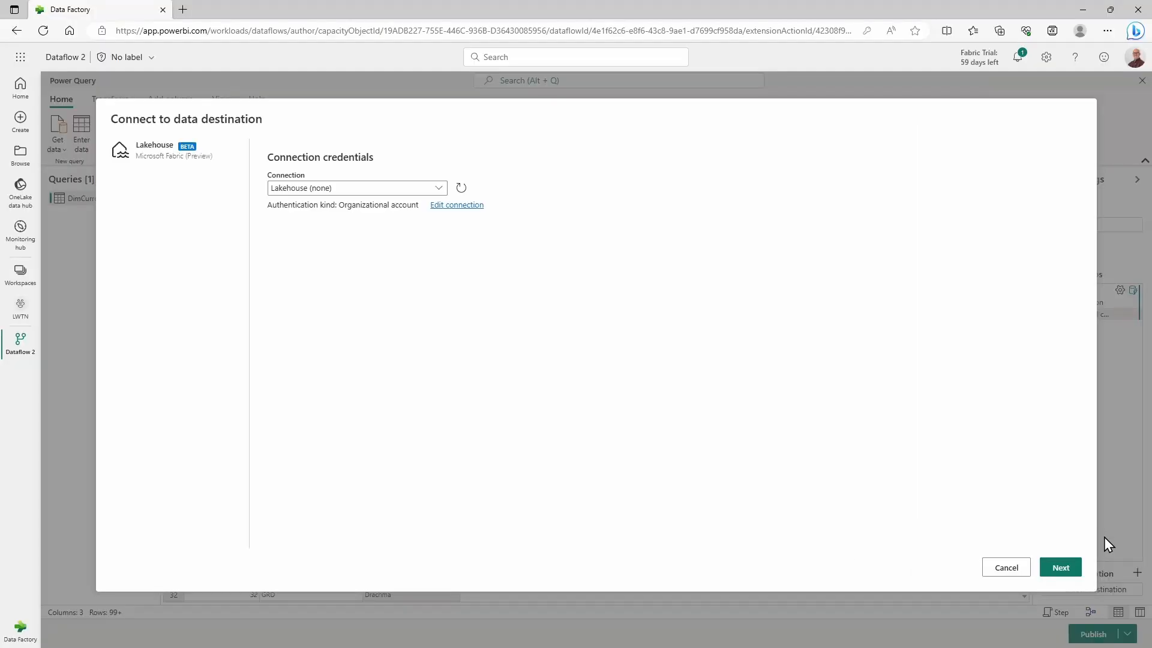
pyautogui.moveTo(426, 194)
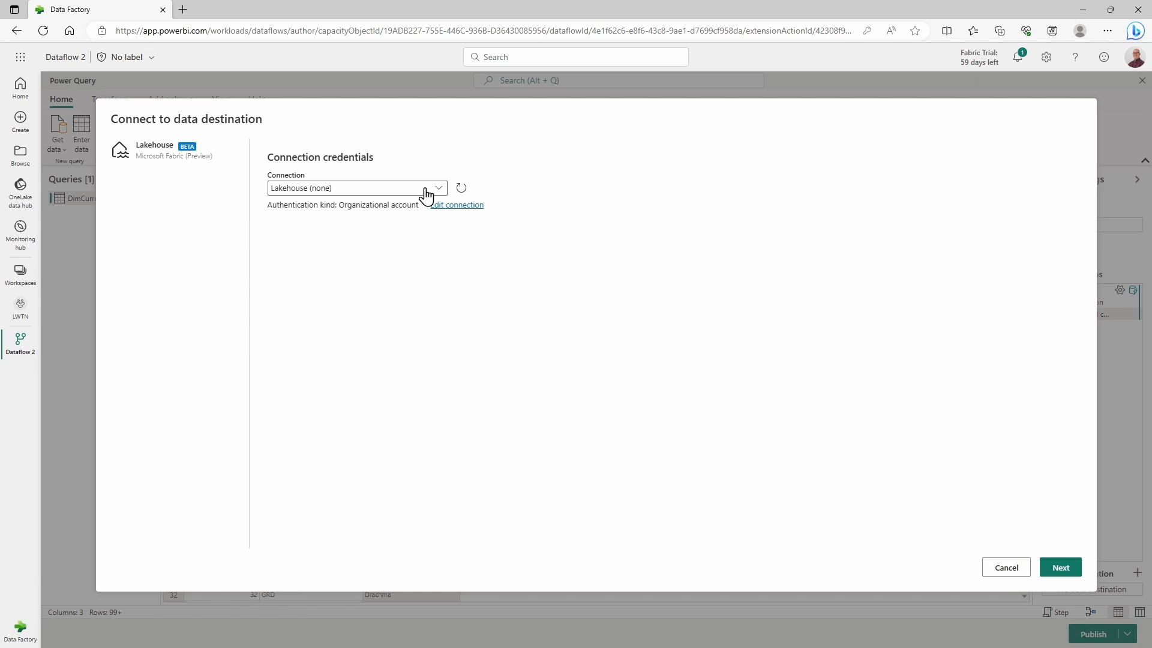
pyautogui.click(356, 187)
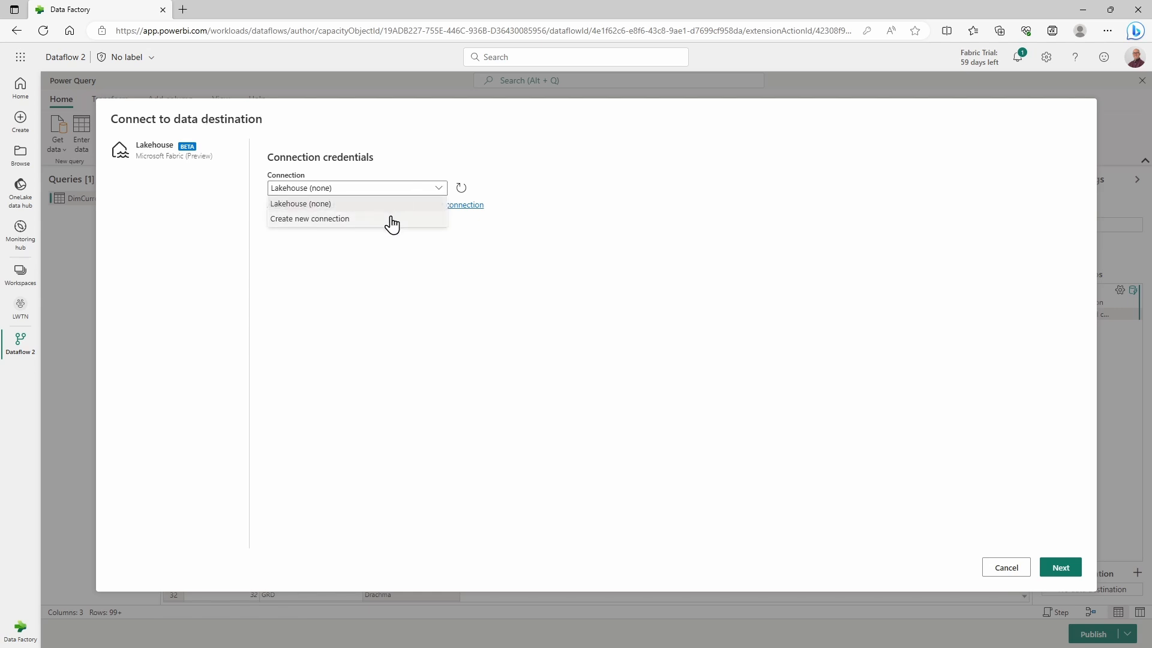
pyautogui.click(309, 219)
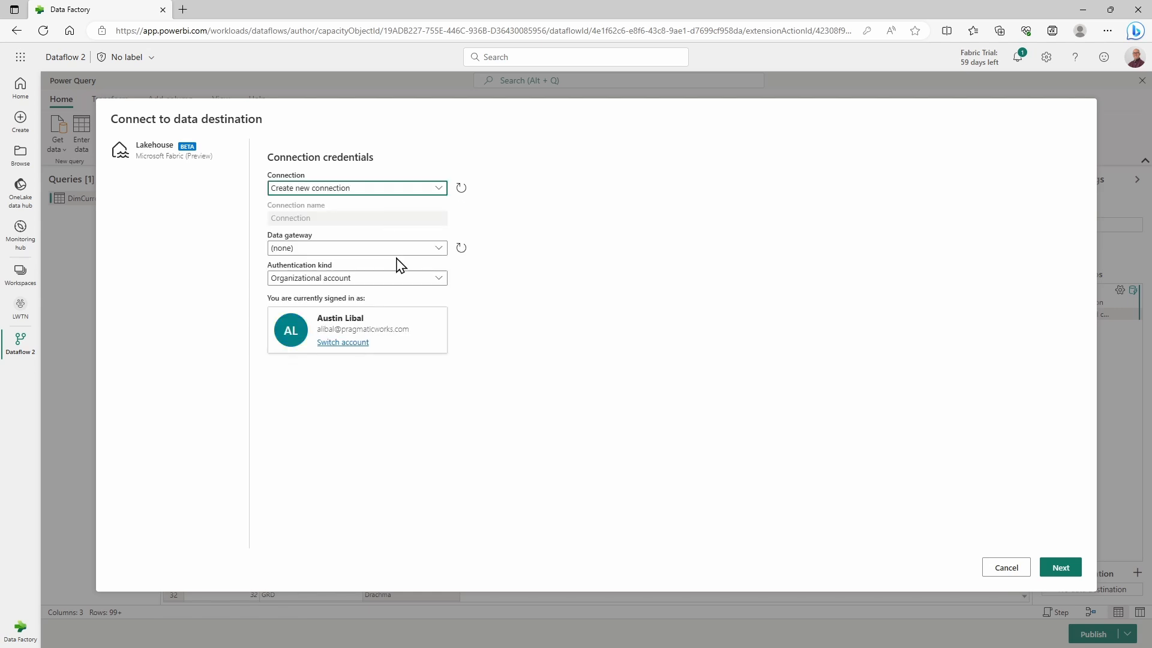
pyautogui.click(356, 187)
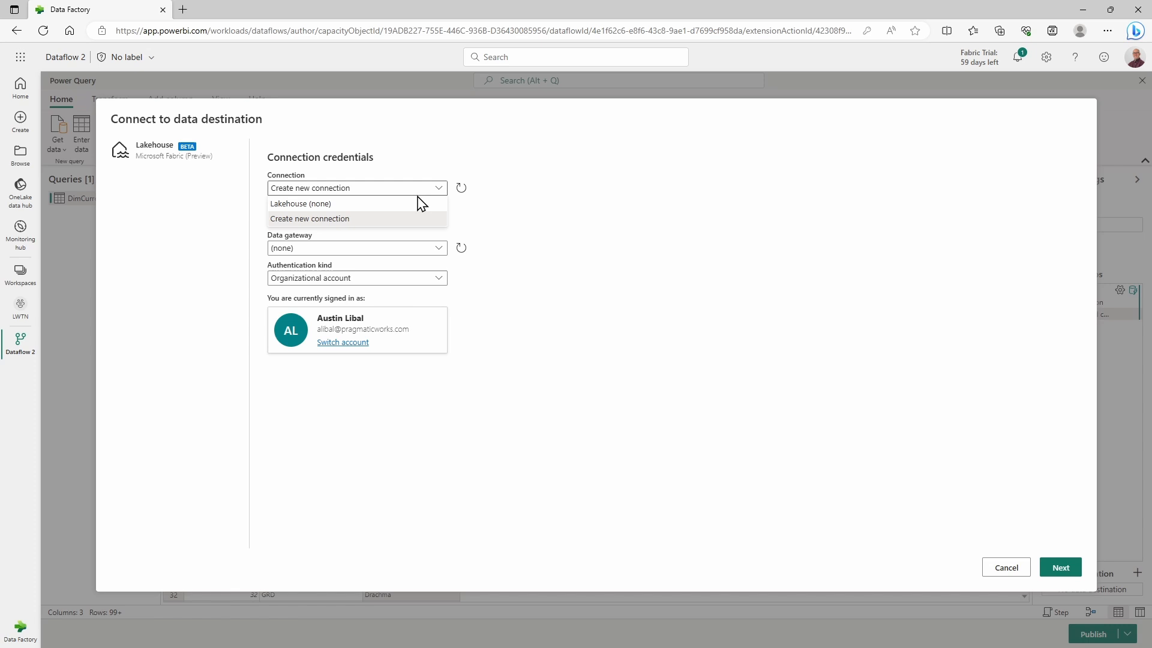
pyautogui.click(300, 203)
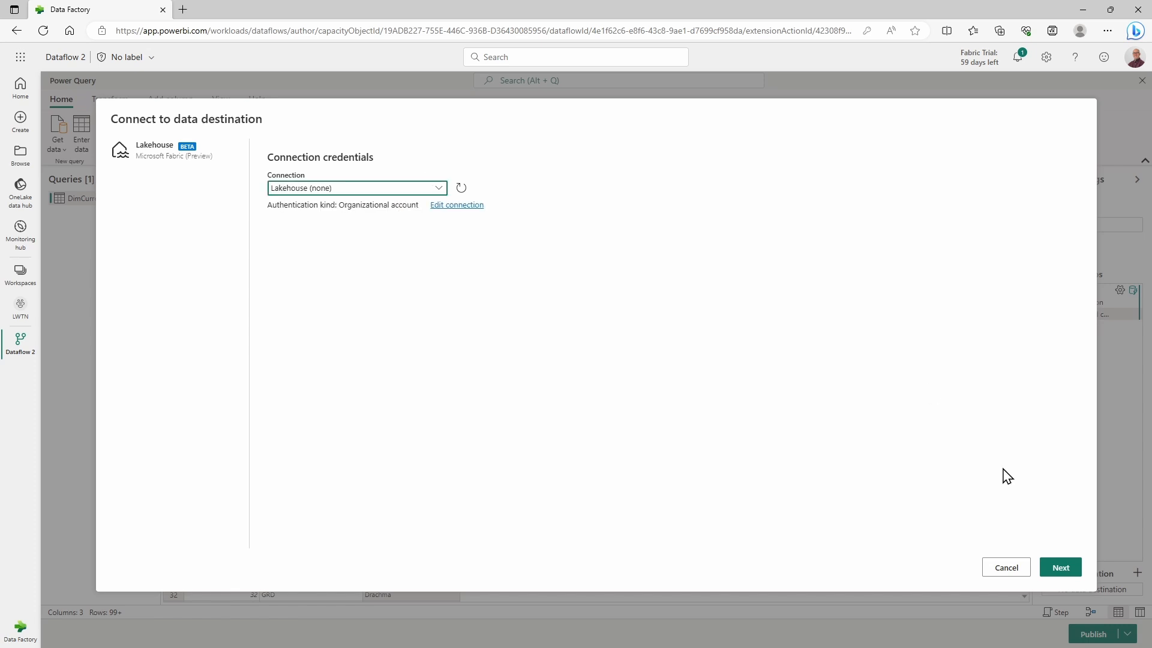
pyautogui.click(1060, 567)
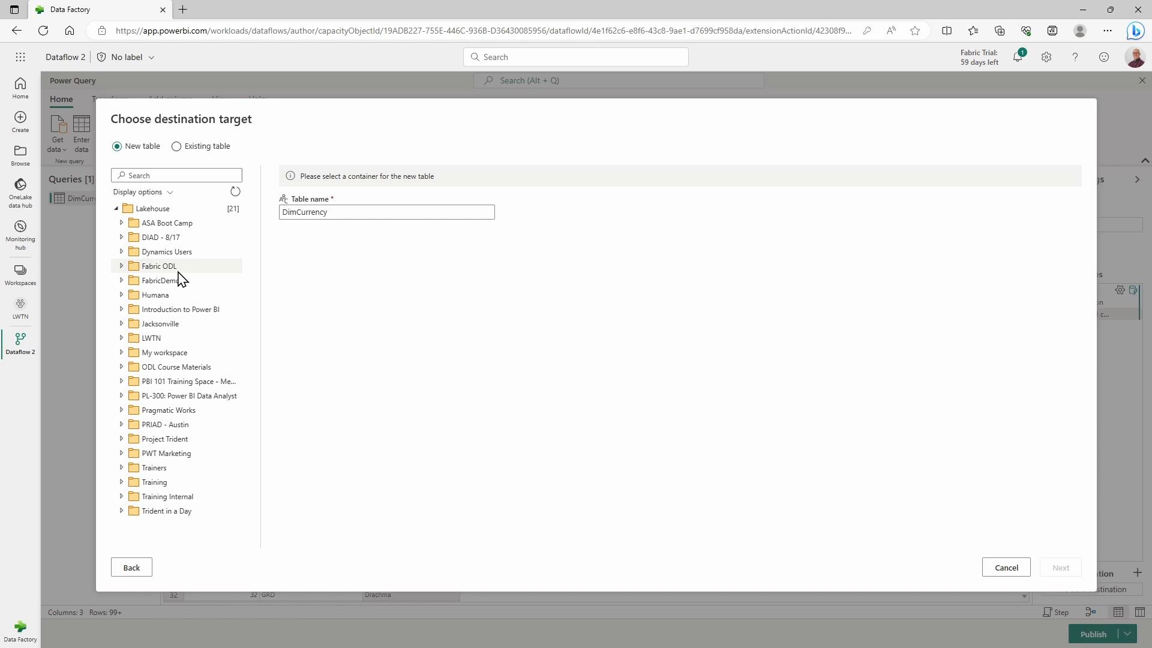
pyautogui.moveTo(162, 294)
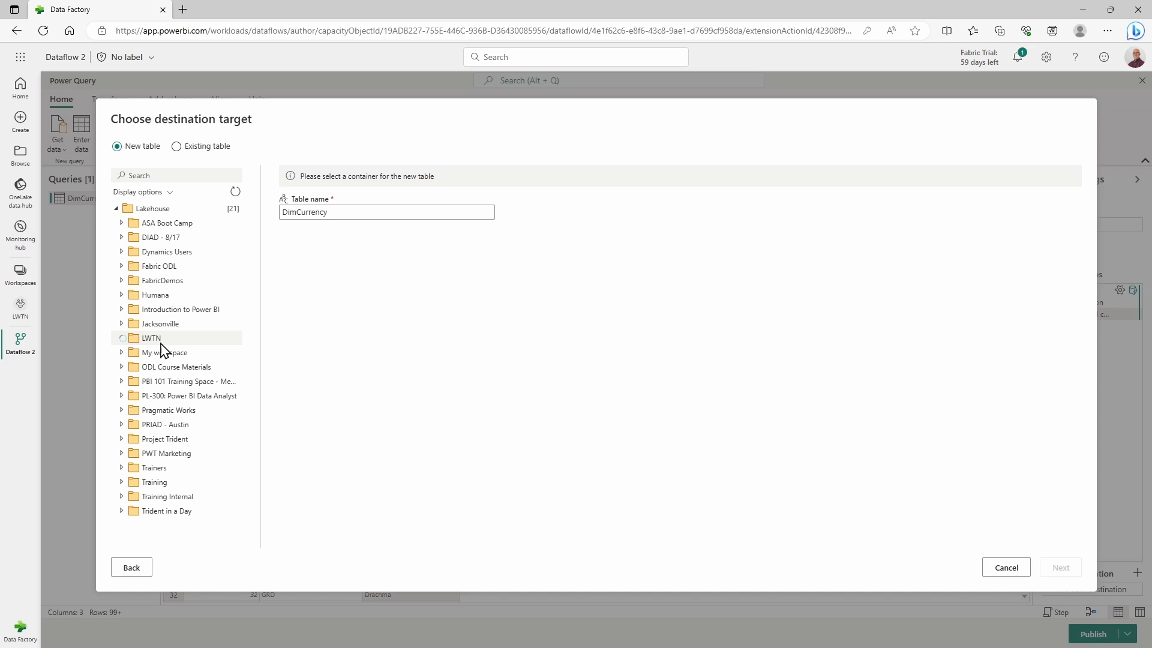
# Target new table DimCurrency in the AdventureWorks lakehouse under LWTN.
pyautogui.click(122, 338)
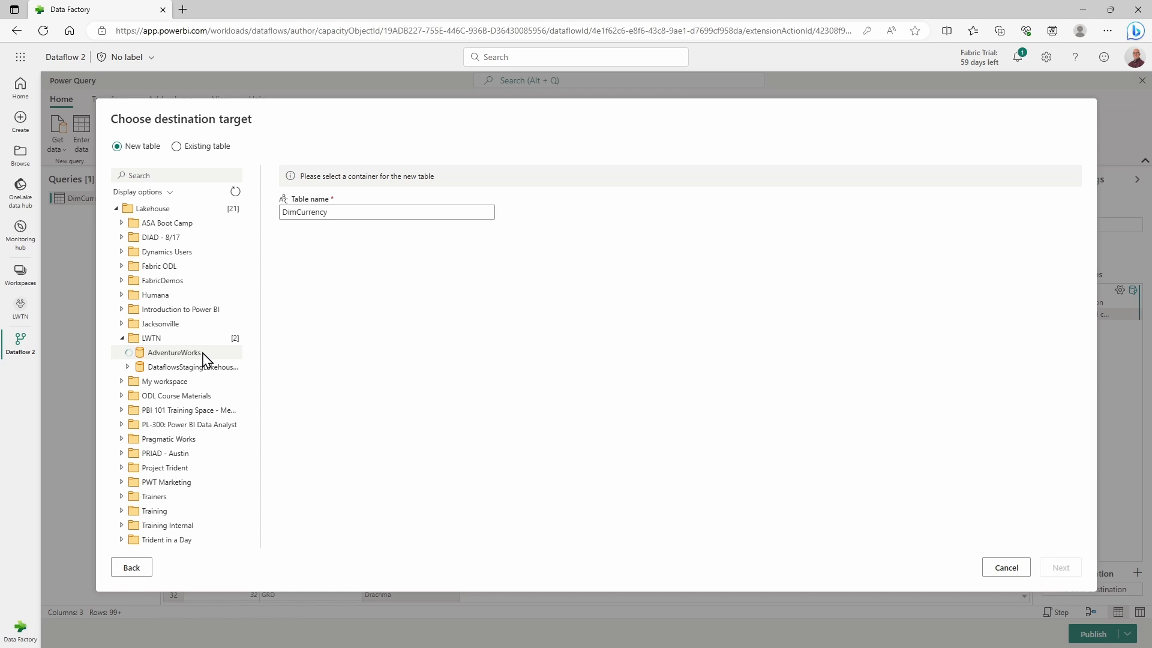
pyautogui.click(174, 352)
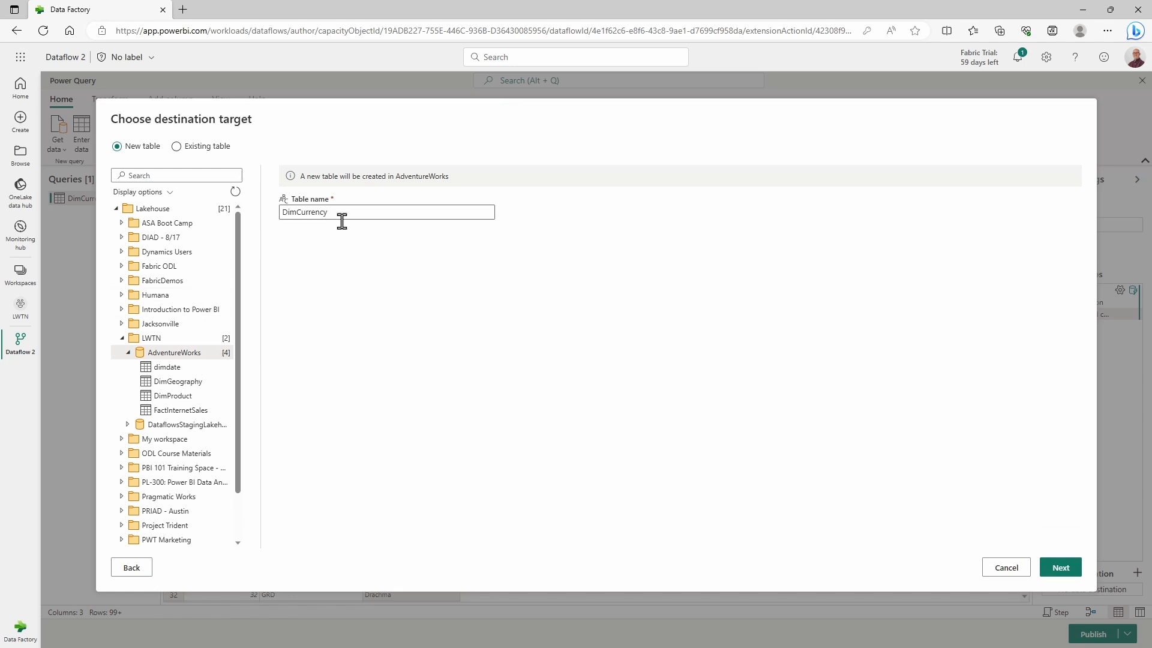
pyautogui.click(386, 212)
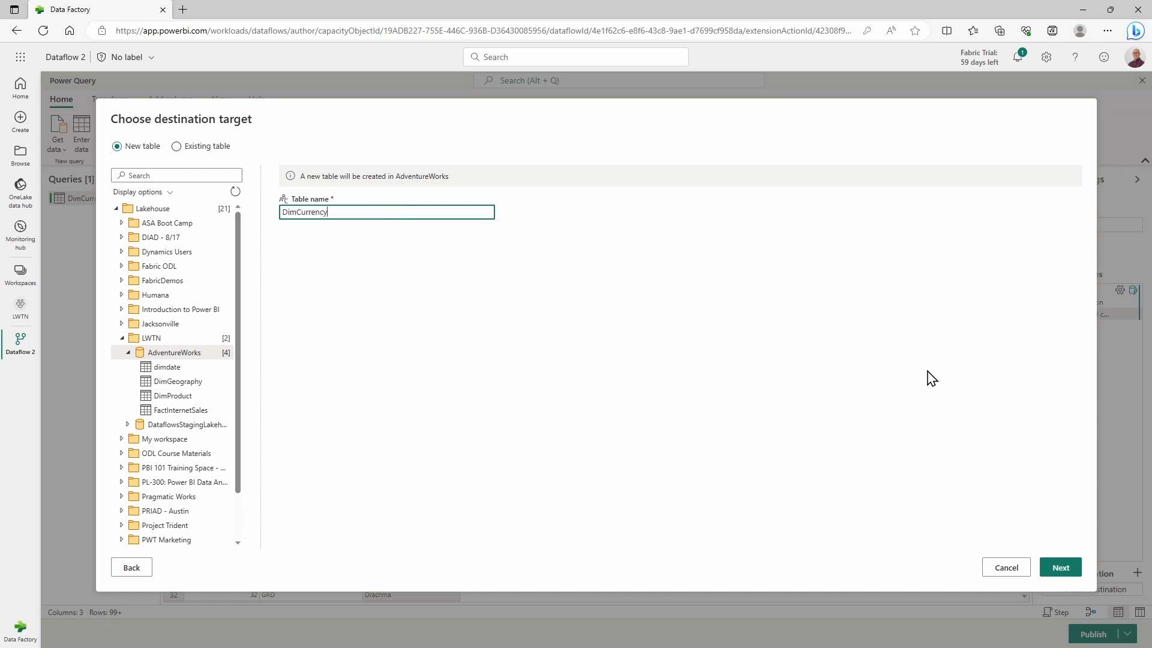
pyautogui.click(1059, 566)
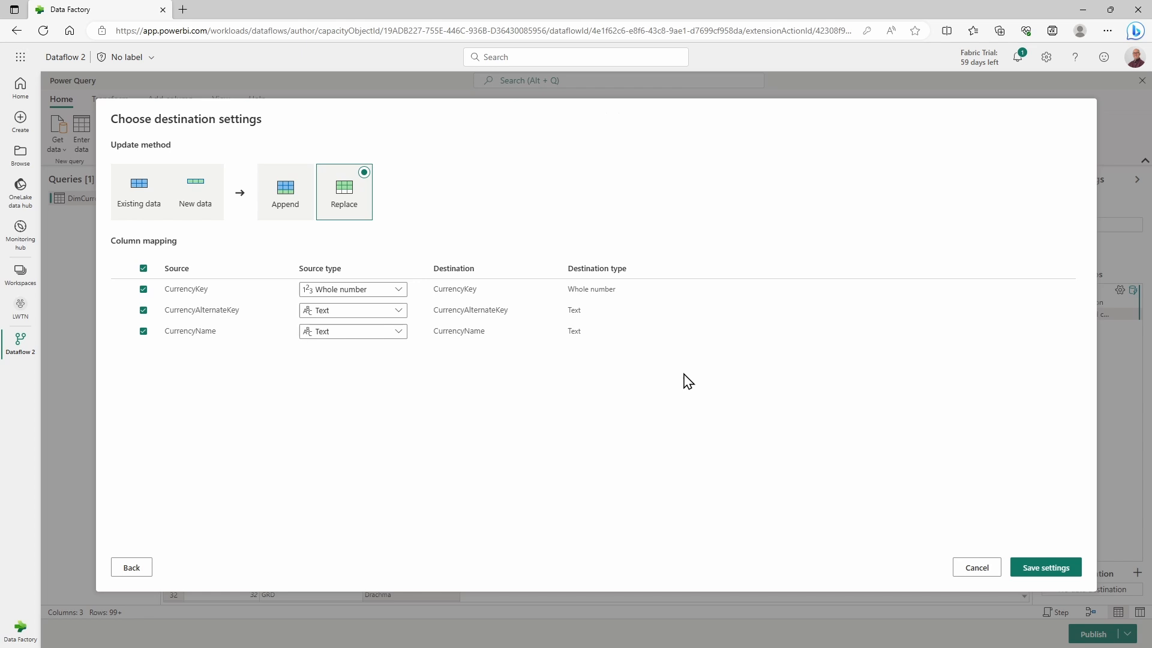
pyautogui.moveTo(687, 395)
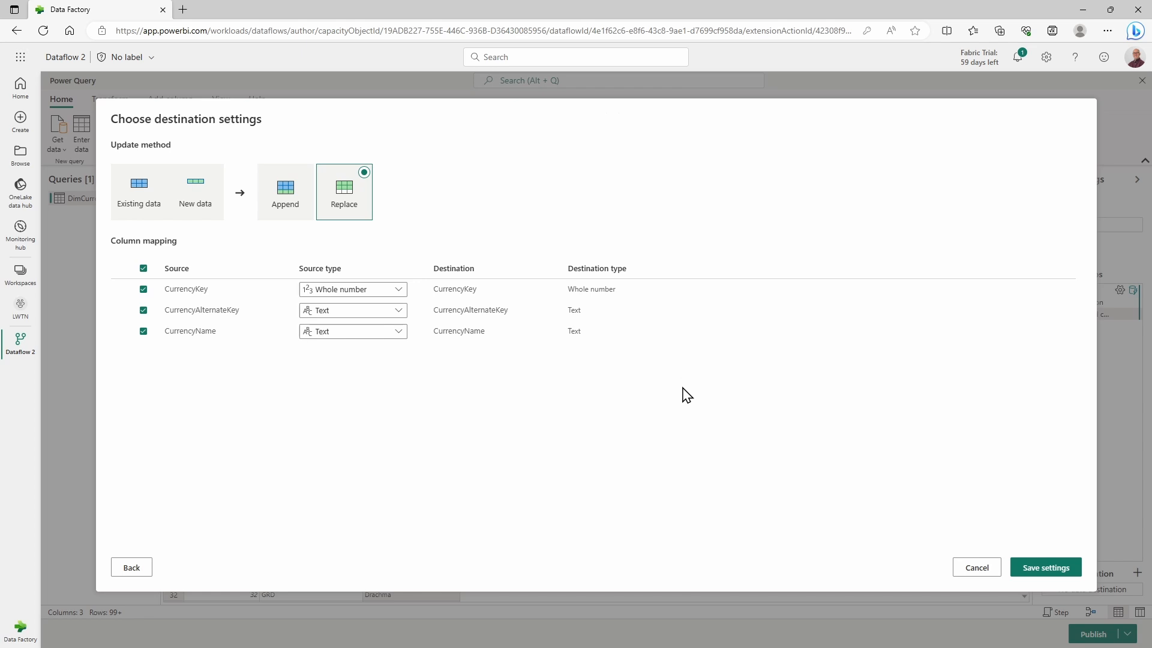
pyautogui.moveTo(514, 380)
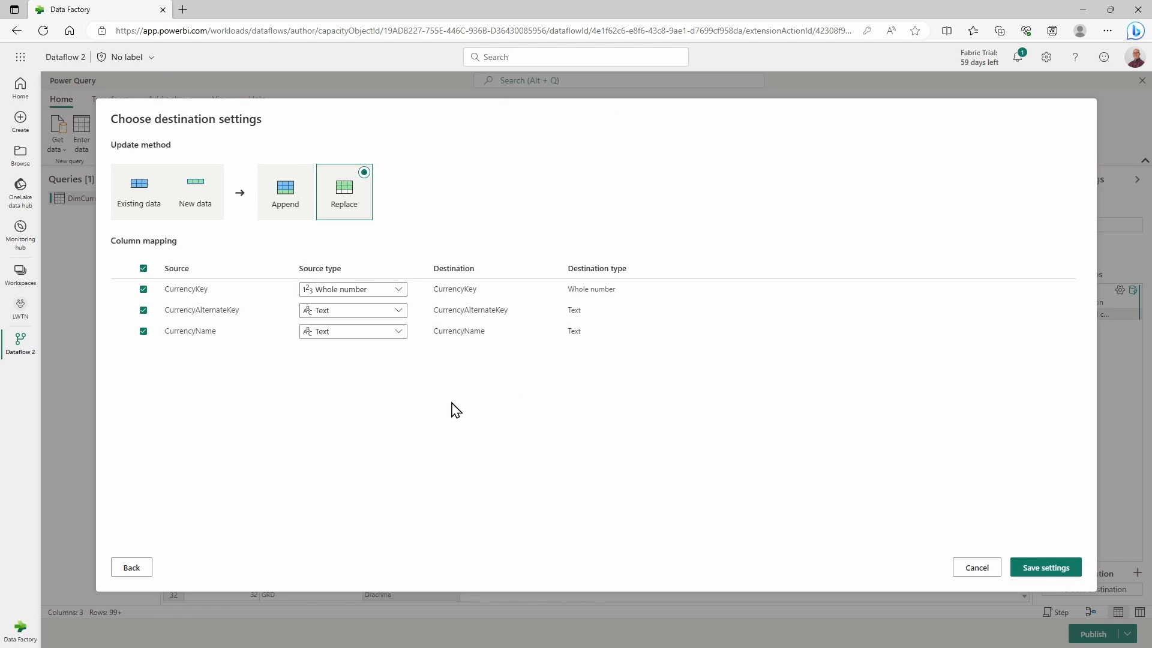
# Save destination settings with Replace update method and all three columns mapped.
pyautogui.click(1044, 566)
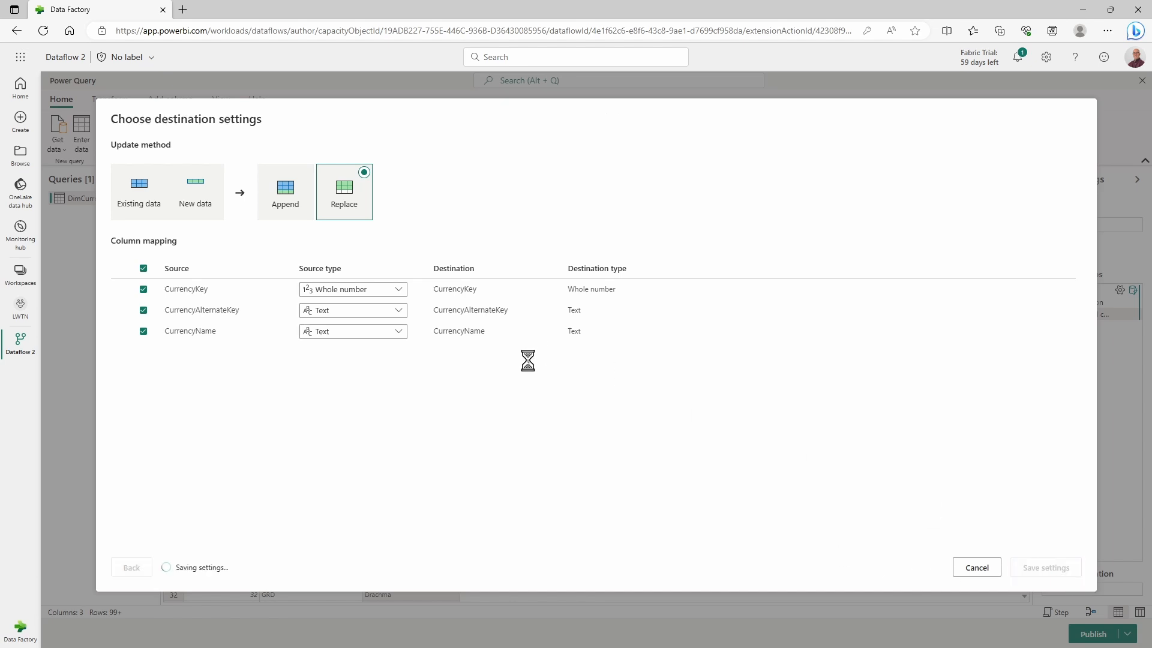
pyautogui.click(1043, 567)
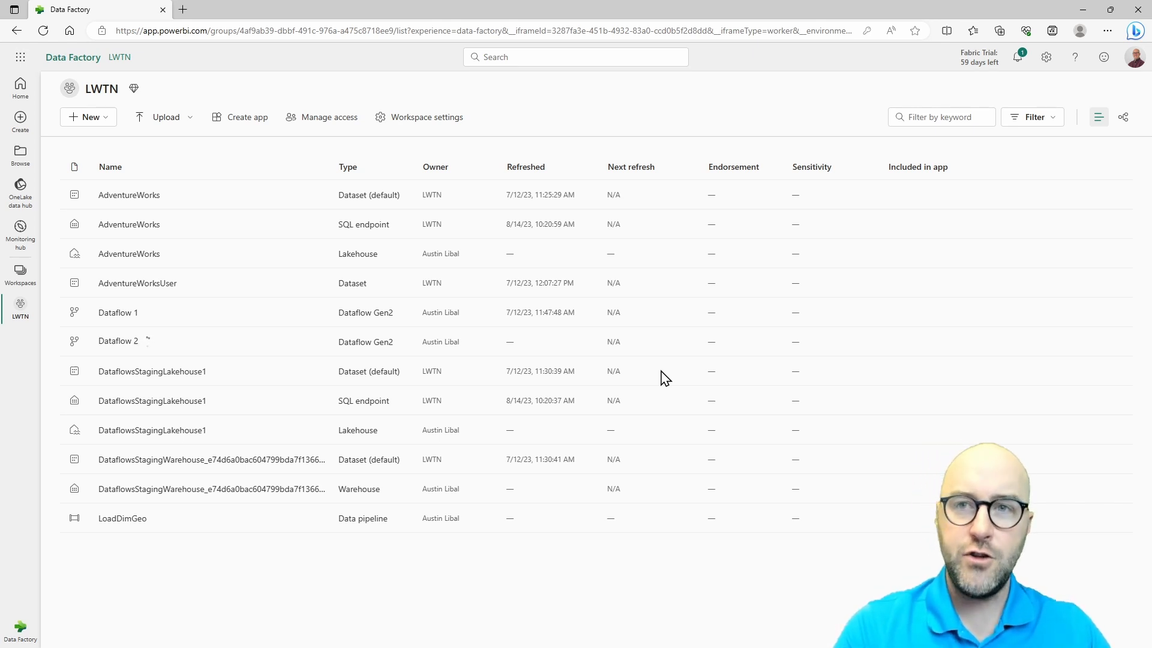
pyautogui.moveTo(134, 354)
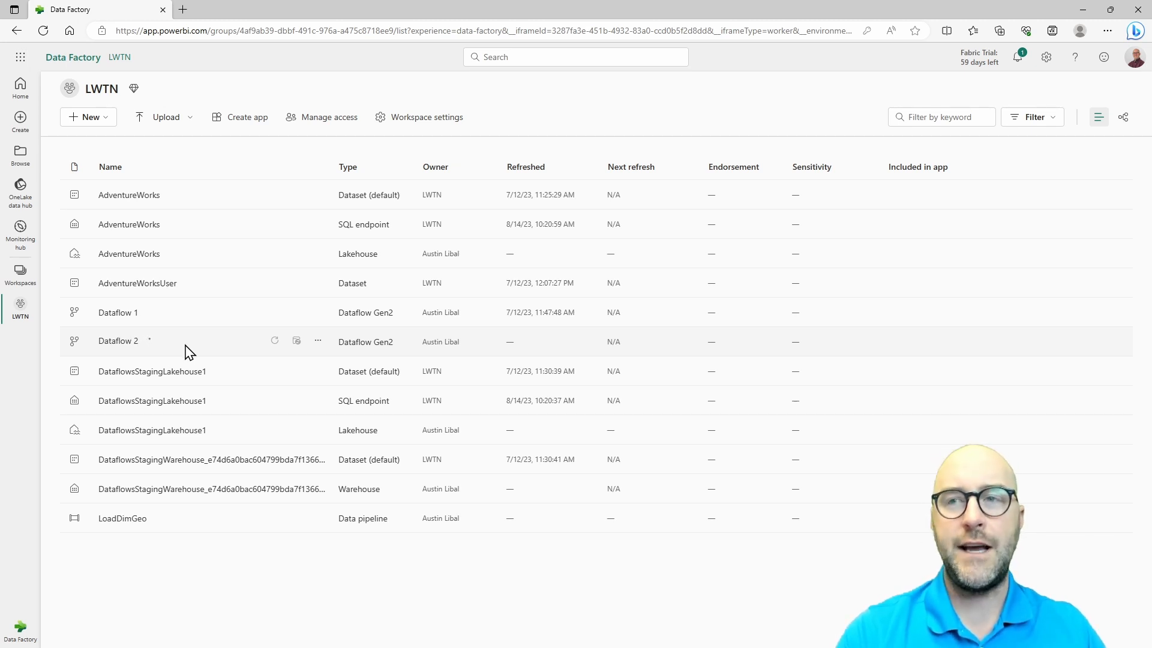
pyautogui.moveTo(128, 253)
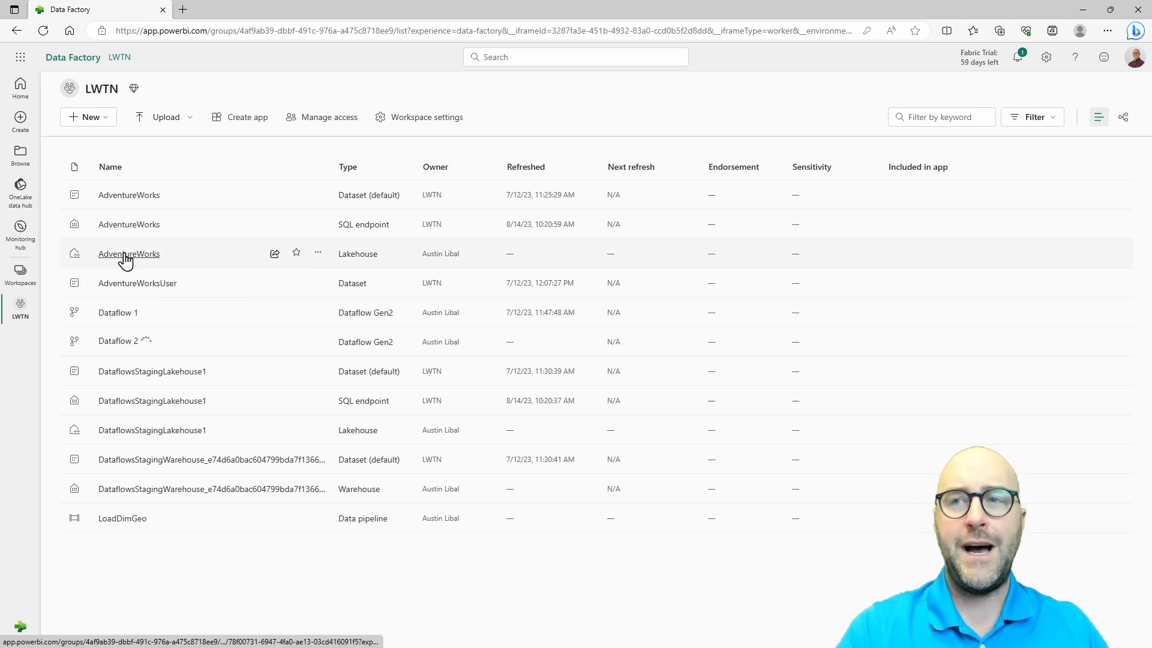